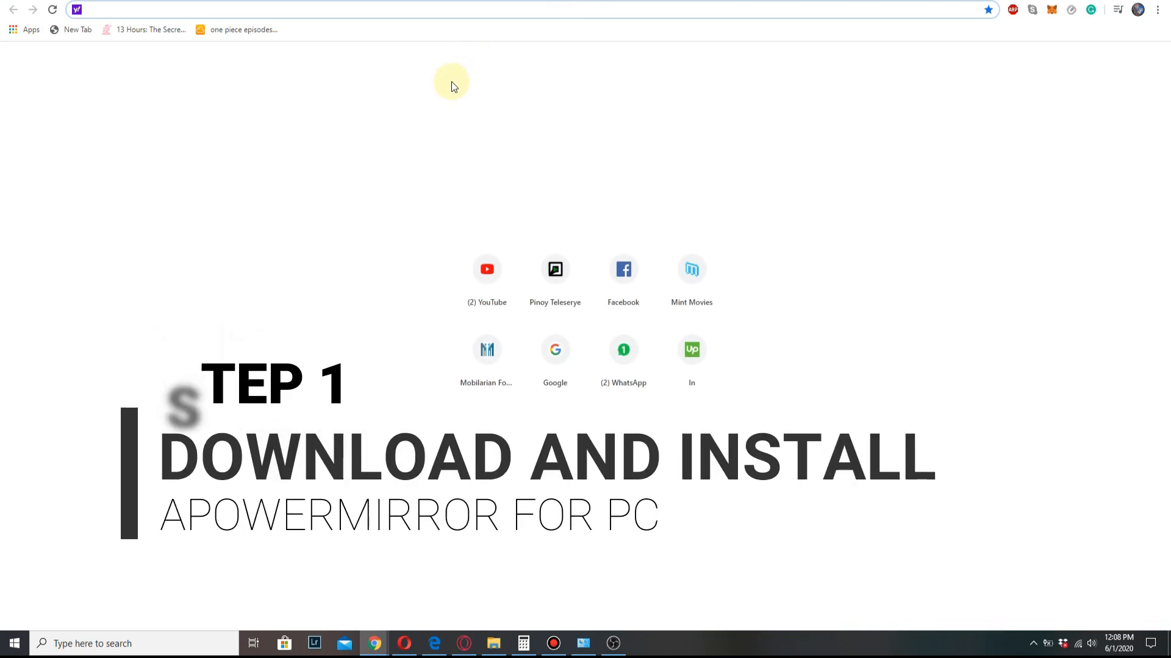
Download apowermirror-setup.exe from the official apowersoft.com page via Yahoo search, and run it.
{"action": "type", "text": "apowermirror"}
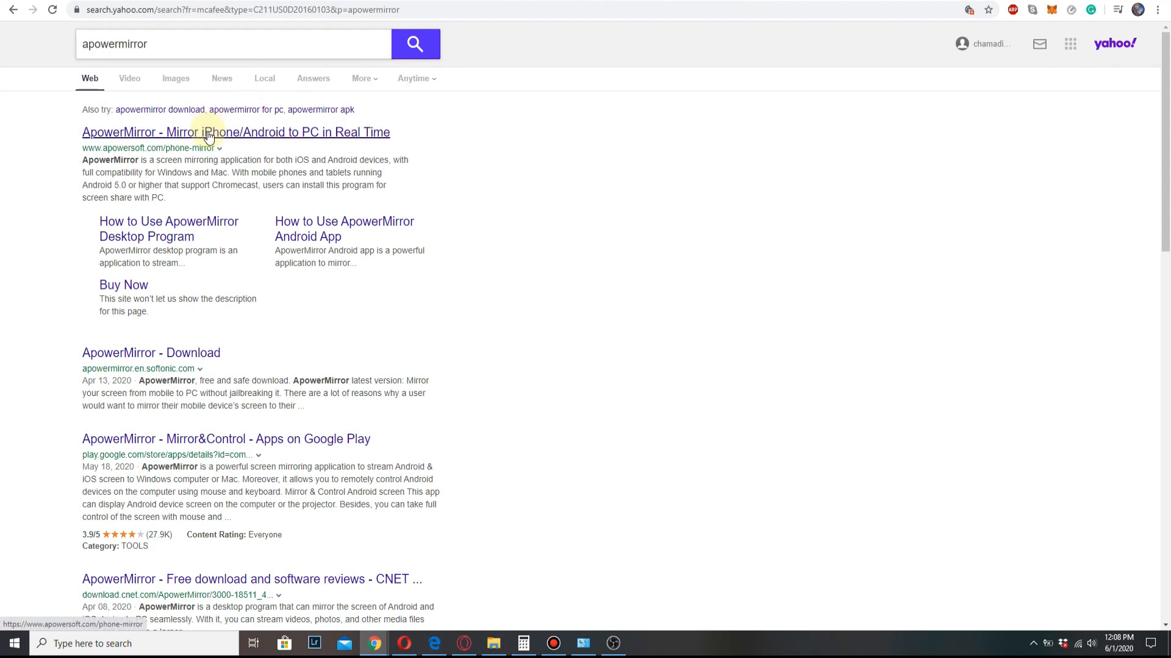
{"action": "left_click", "coordinate": [235, 132]}
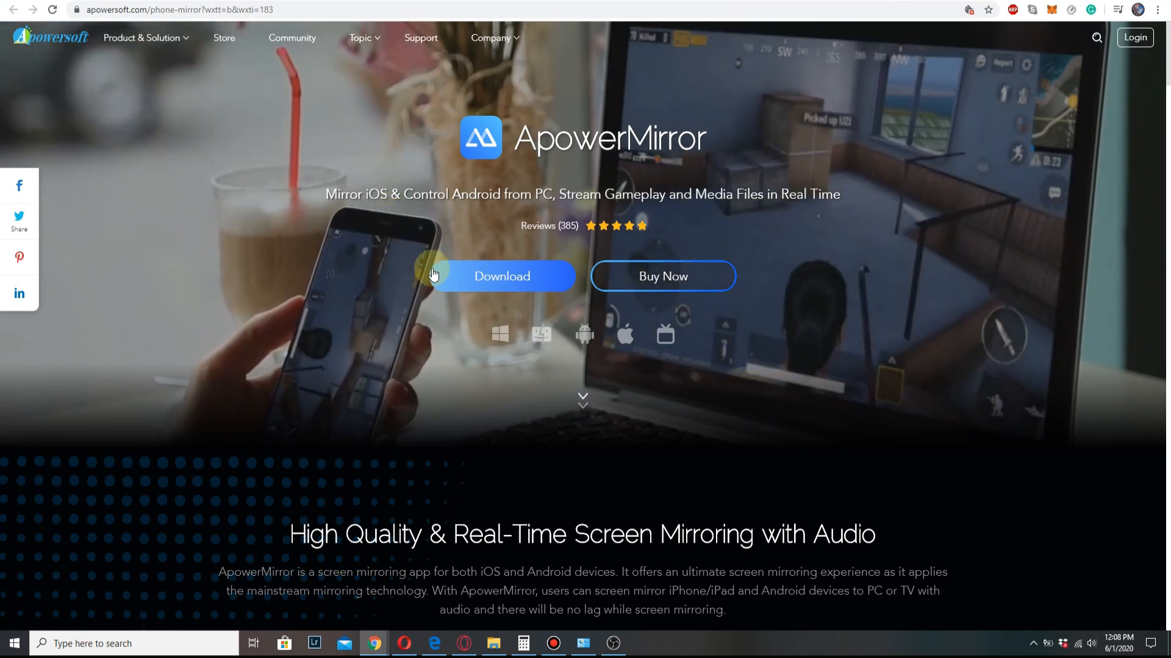
{"action": "left_click", "coordinate": [502, 276]}
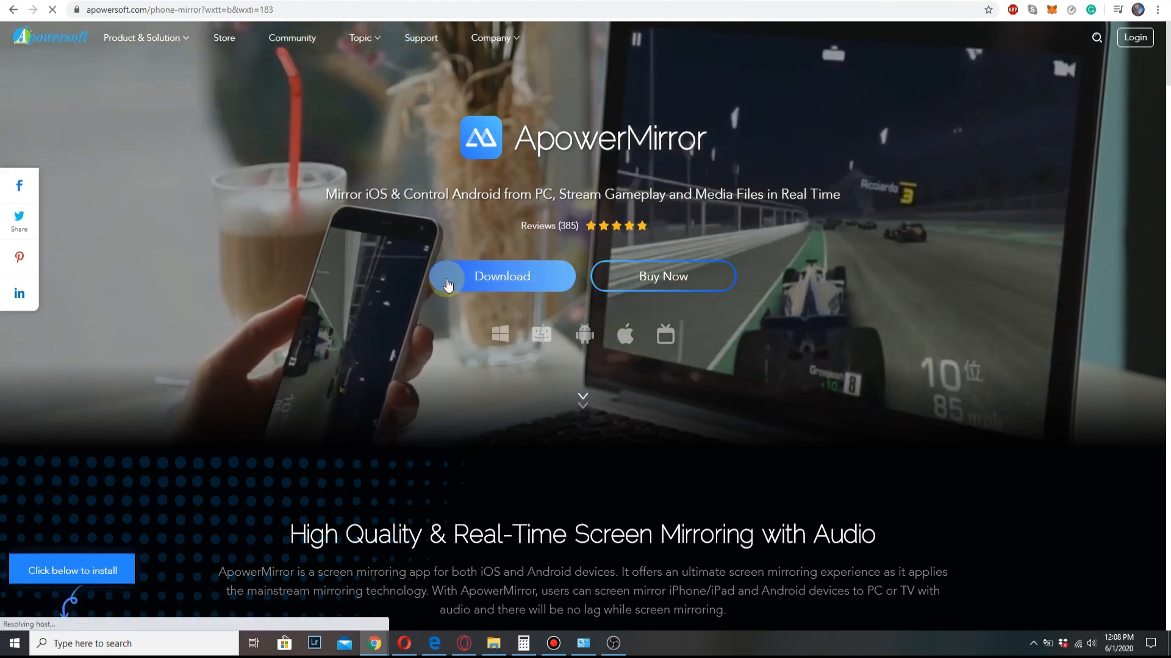
{"action": "left_click", "coordinate": [501, 276]}
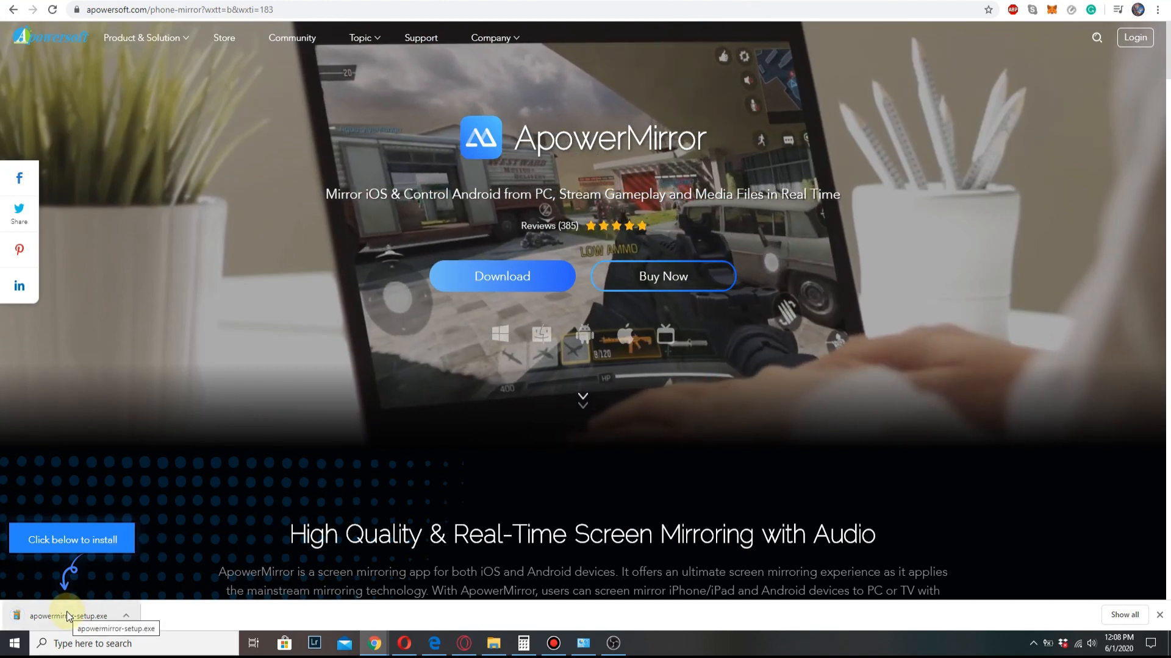
{"action": "left_click", "coordinate": [68, 616]}
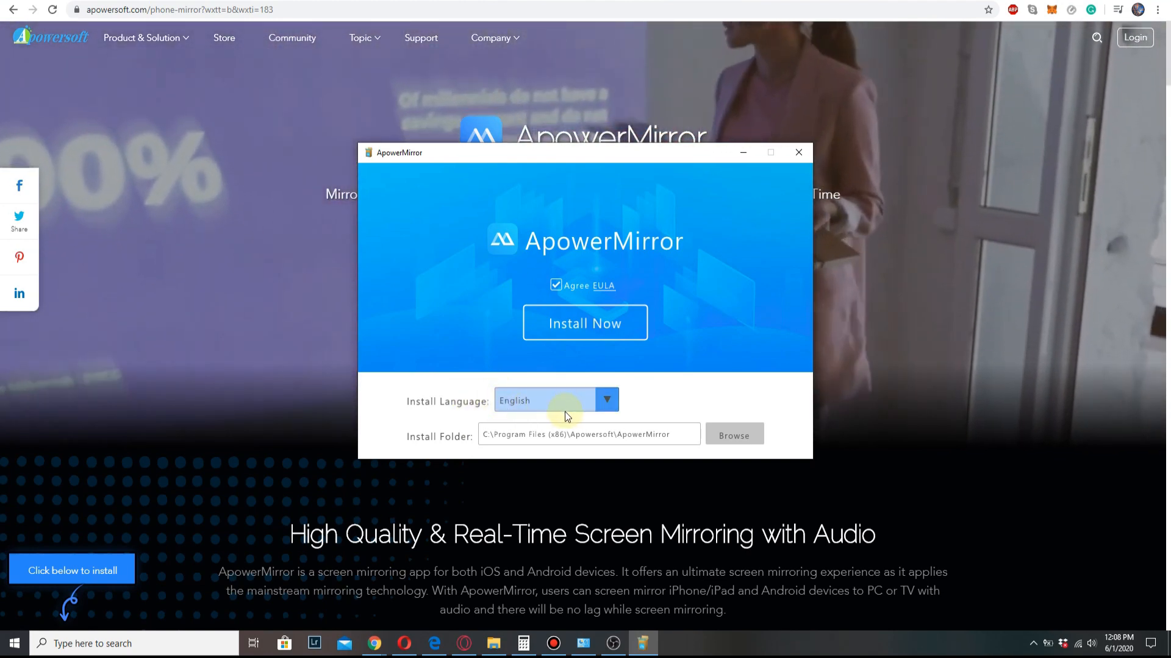
{"action": "mouse_move", "coordinate": [686, 452]}
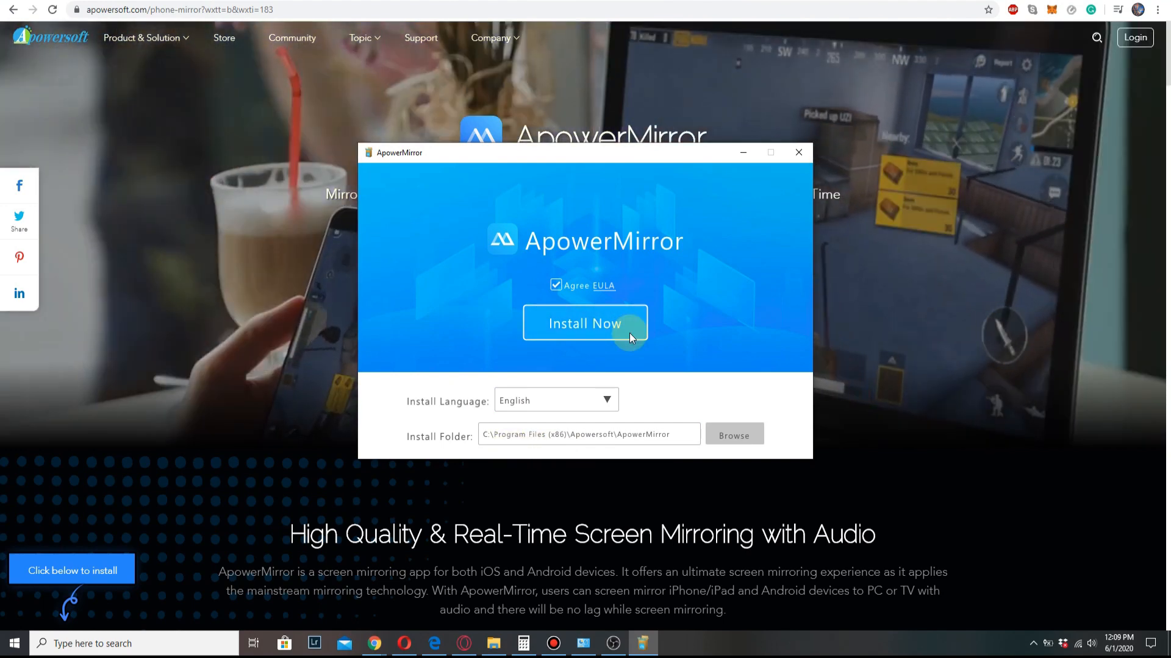
Install ApowerMirror with the EULA agreed, then launch it once installed successfully.
{"action": "left_click", "coordinate": [584, 323]}
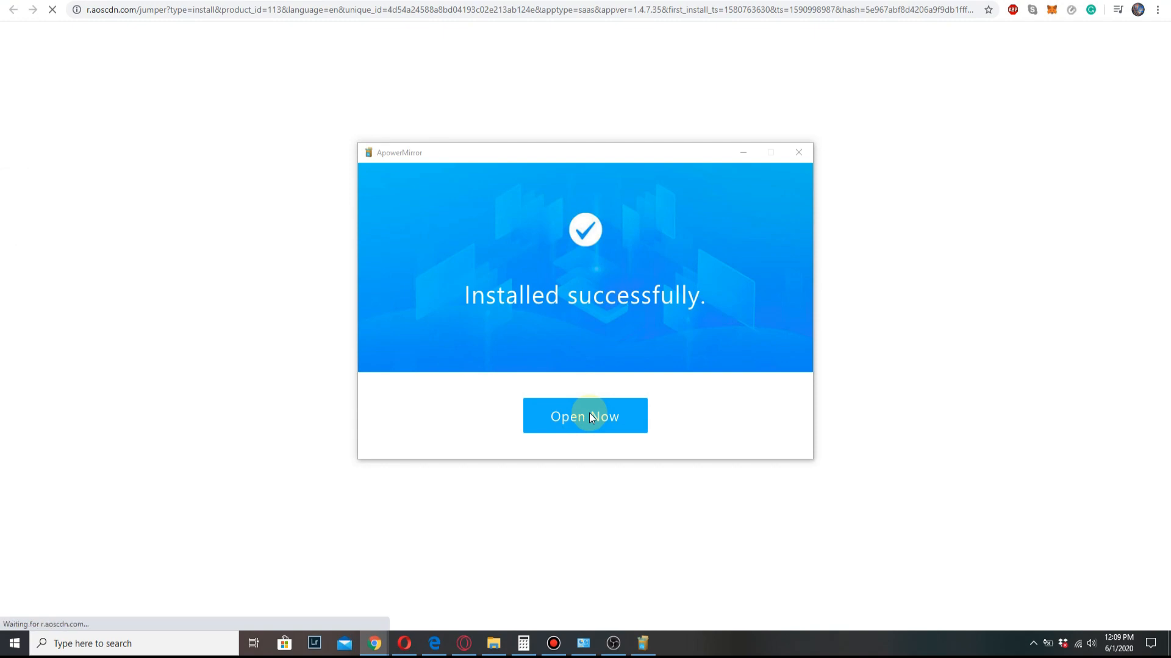
{"action": "left_click", "coordinate": [585, 416]}
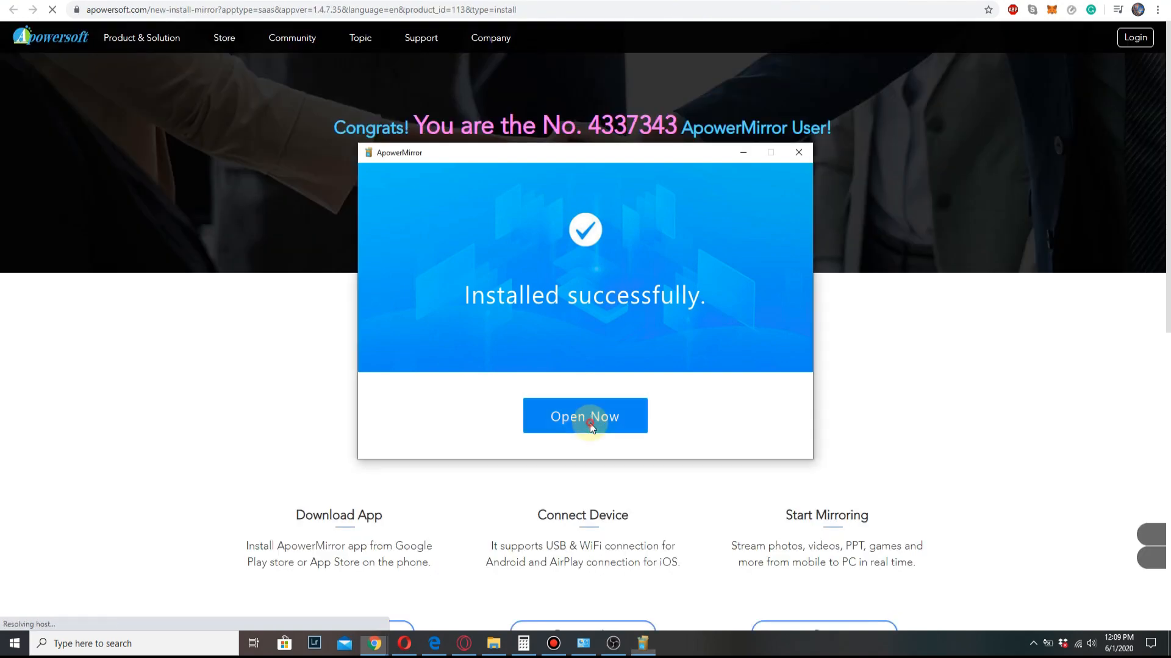
Continue the ApowerMirror trial and view the WiFi Connection and USB Connection instructions.
{"action": "left_click", "coordinate": [585, 416]}
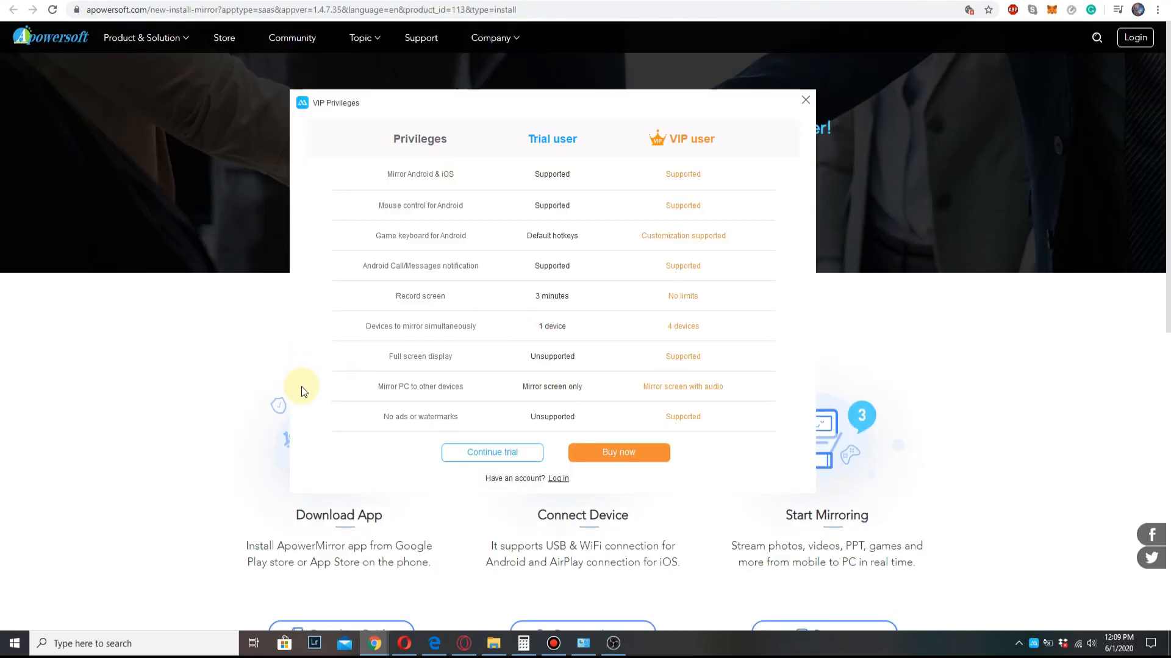
{"action": "mouse_move", "coordinate": [425, 142]}
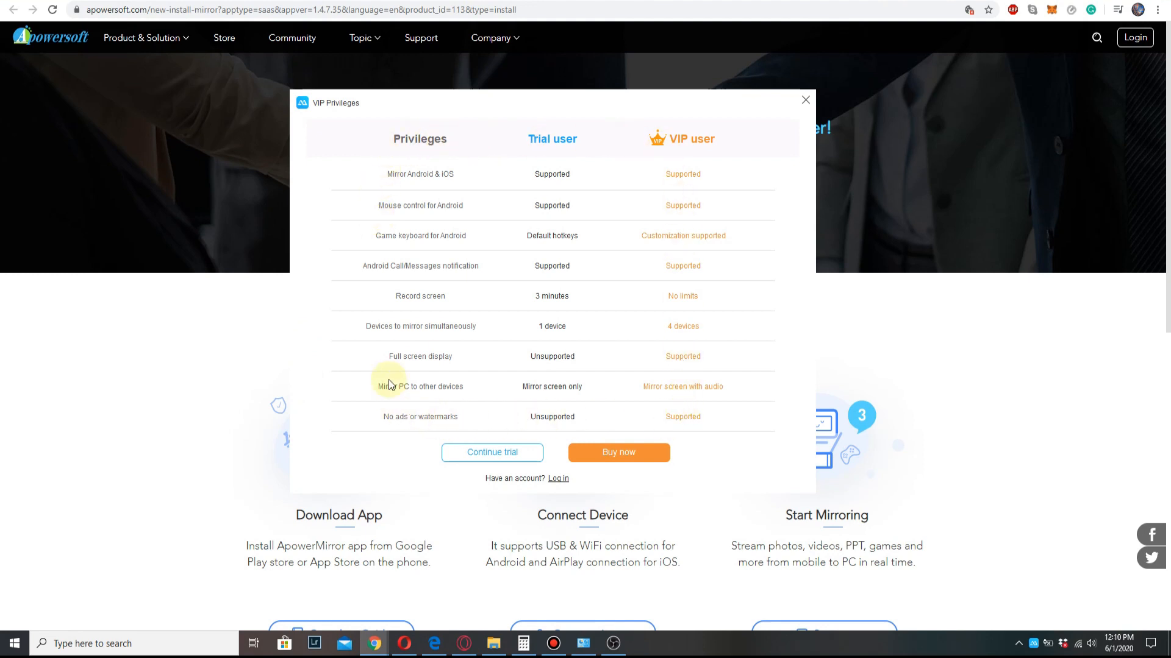
{"action": "mouse_move", "coordinate": [520, 153]}
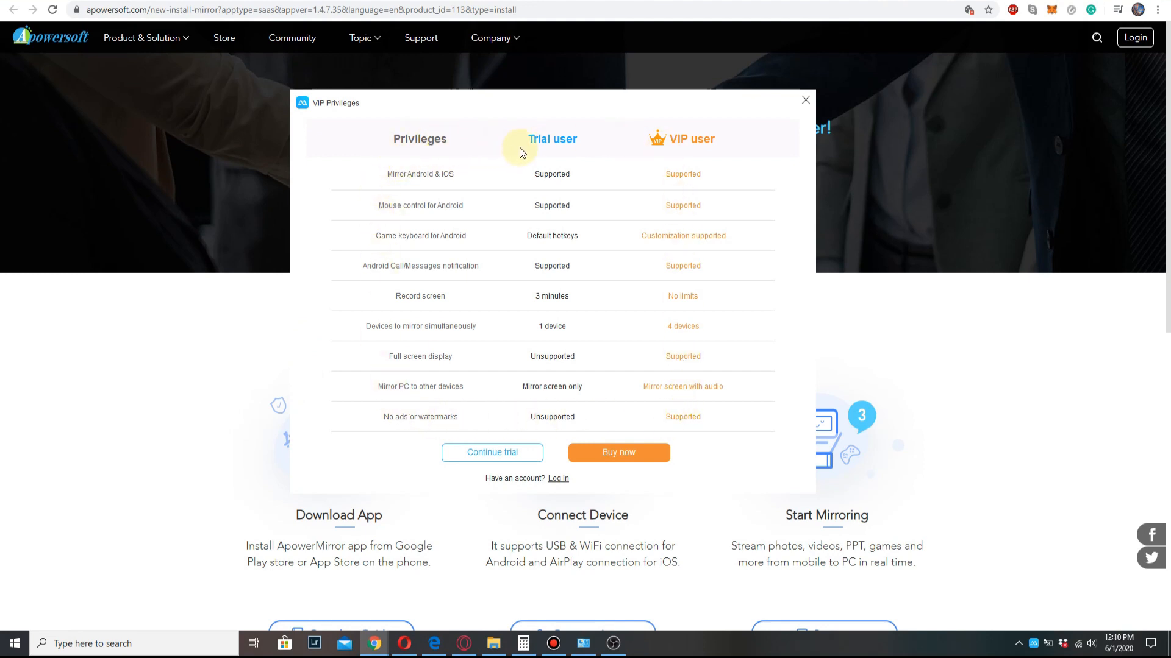
{"action": "mouse_move", "coordinate": [452, 203]}
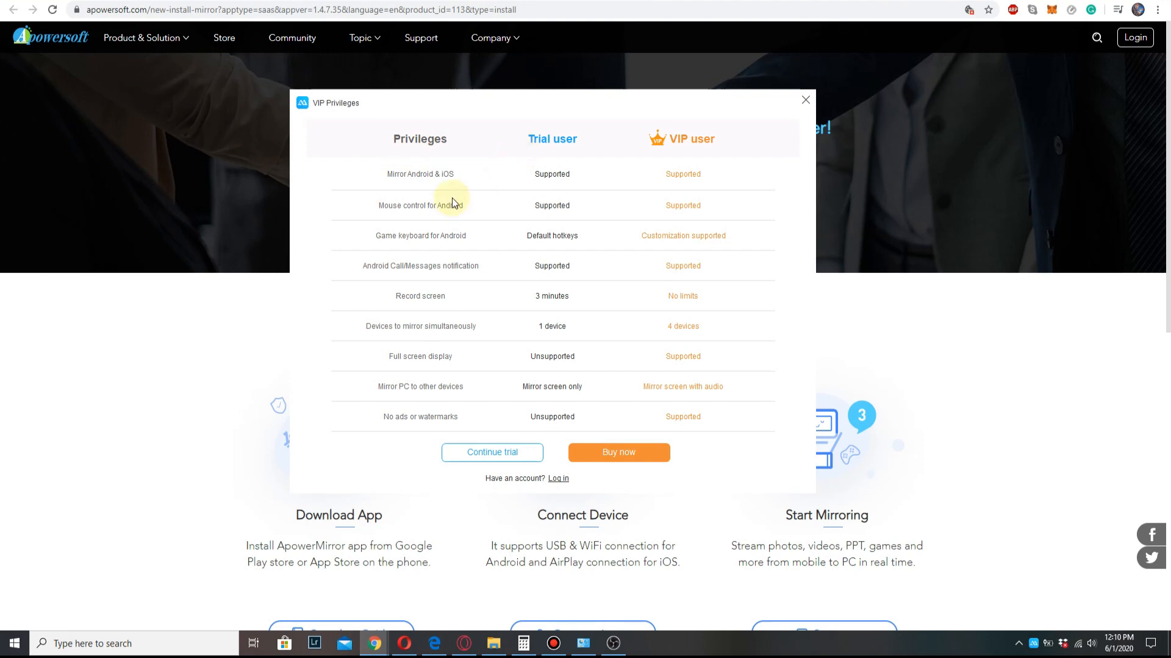
{"action": "mouse_move", "coordinate": [492, 453]}
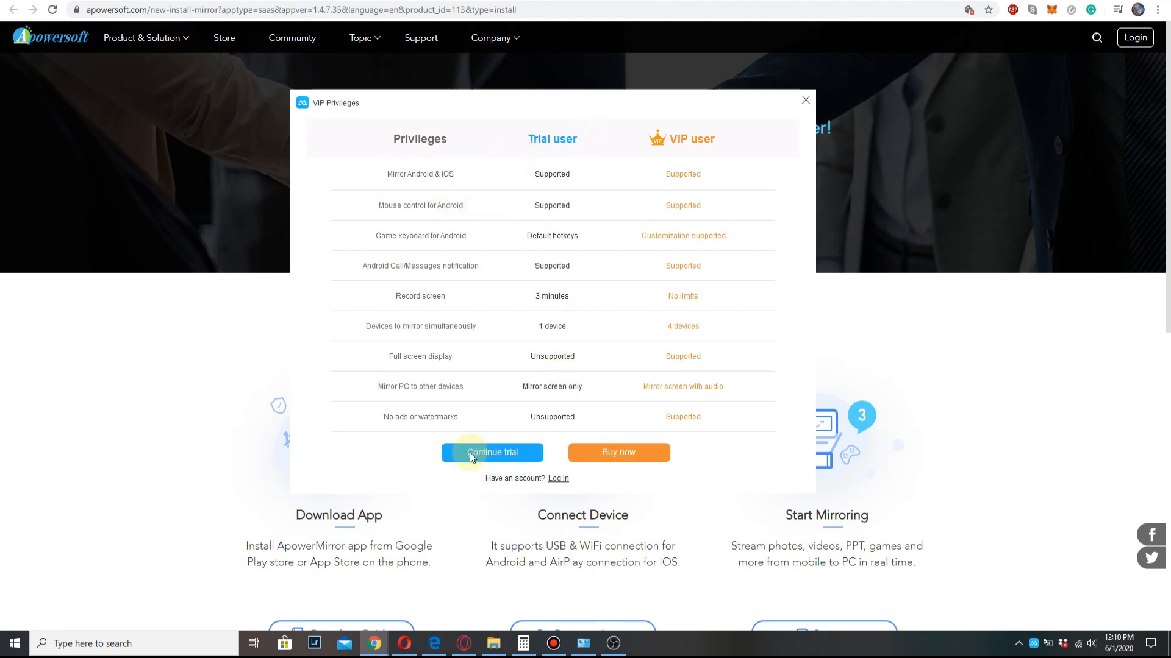
{"action": "left_click", "coordinate": [492, 452]}
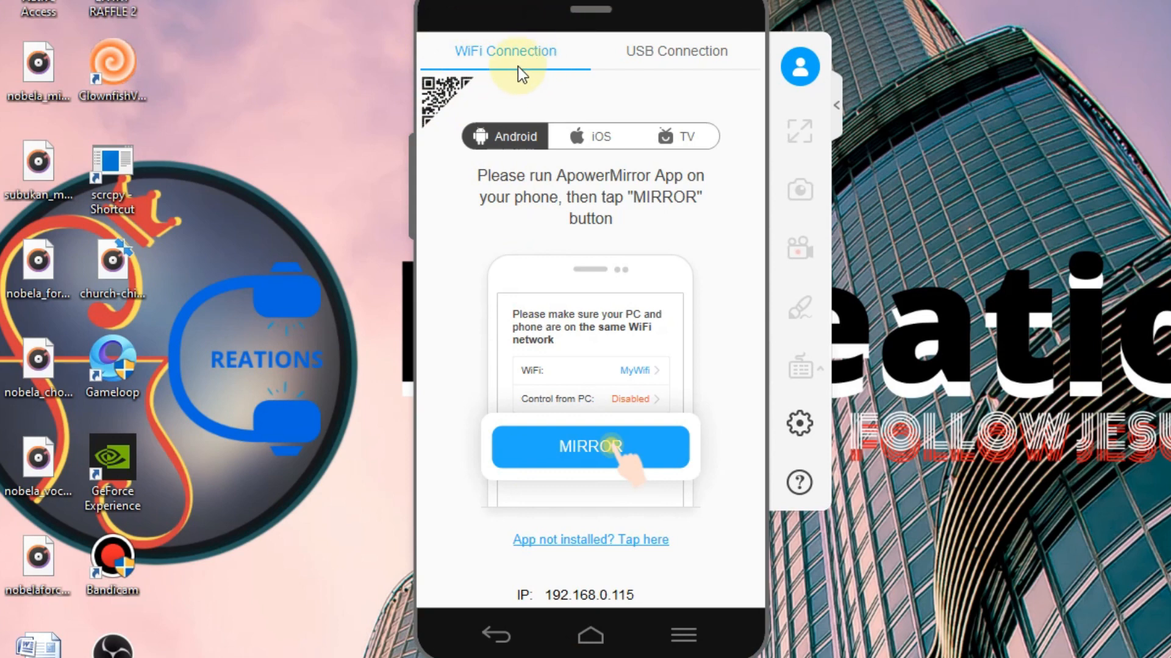
{"action": "left_click", "coordinate": [674, 51]}
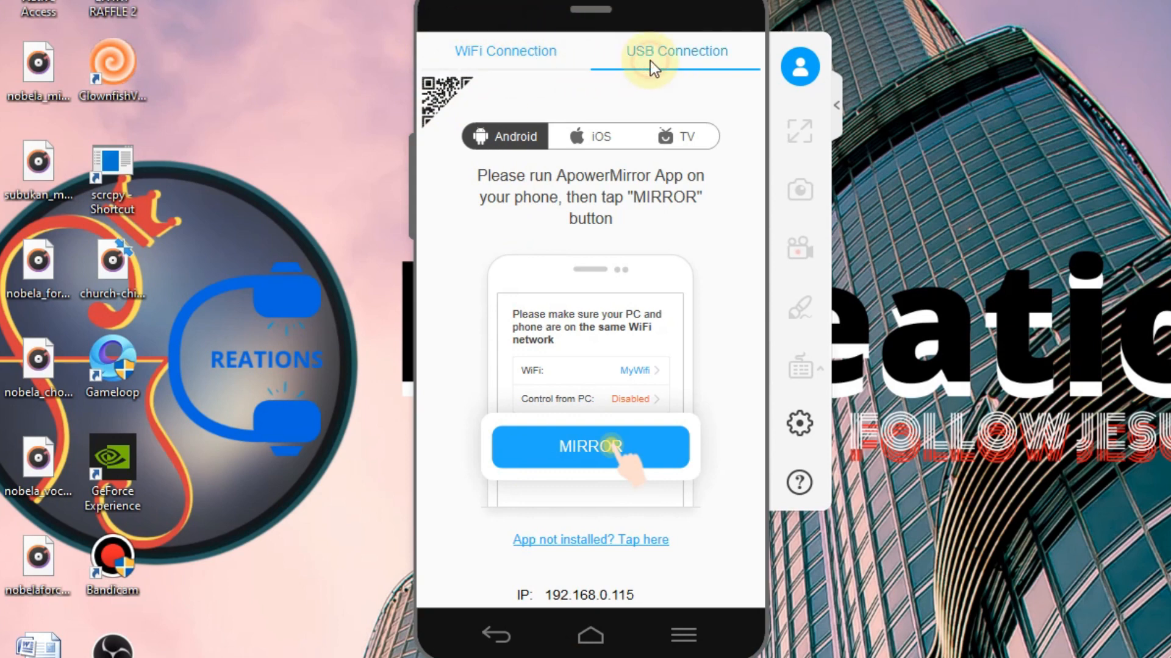
{"action": "left_click", "coordinate": [676, 51]}
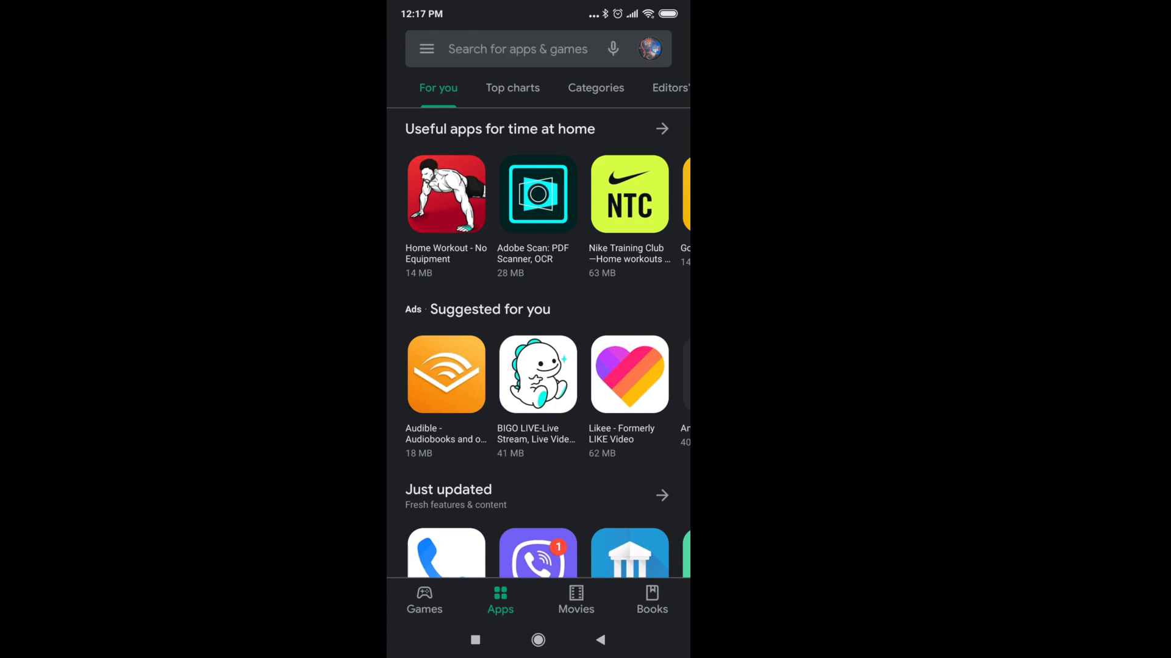
Install ApowerMirror–Mirror&Control from the Play Store after searching 'apowe'.
{"action": "type", "text": "apowe"}
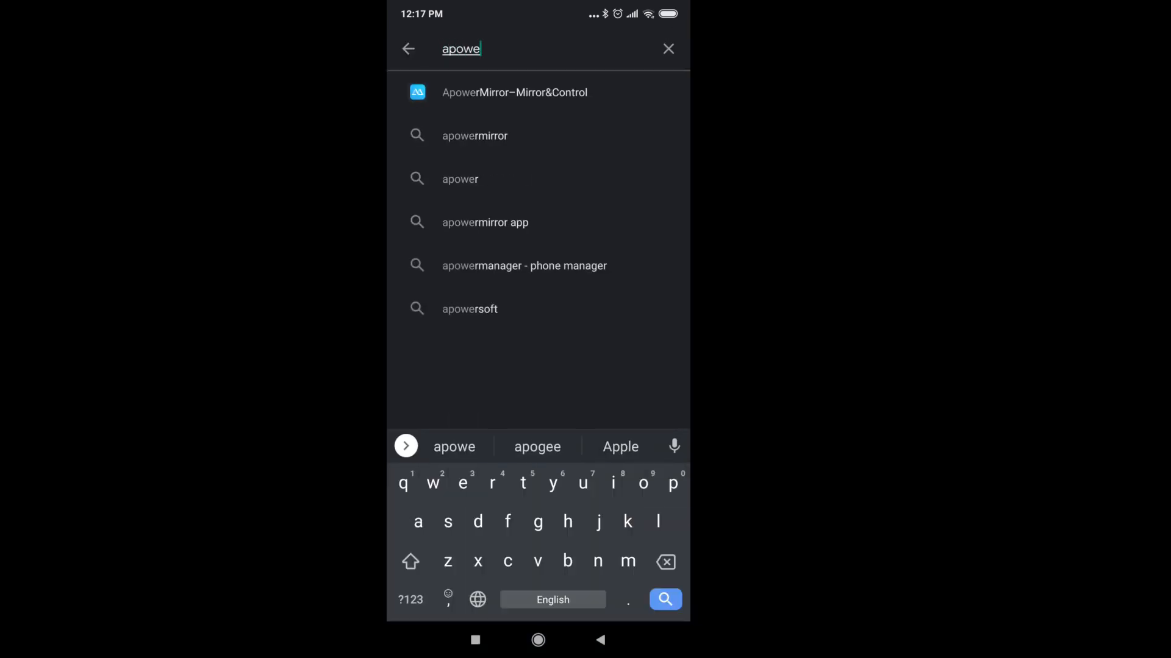
{"action": "left_click", "coordinate": [514, 92]}
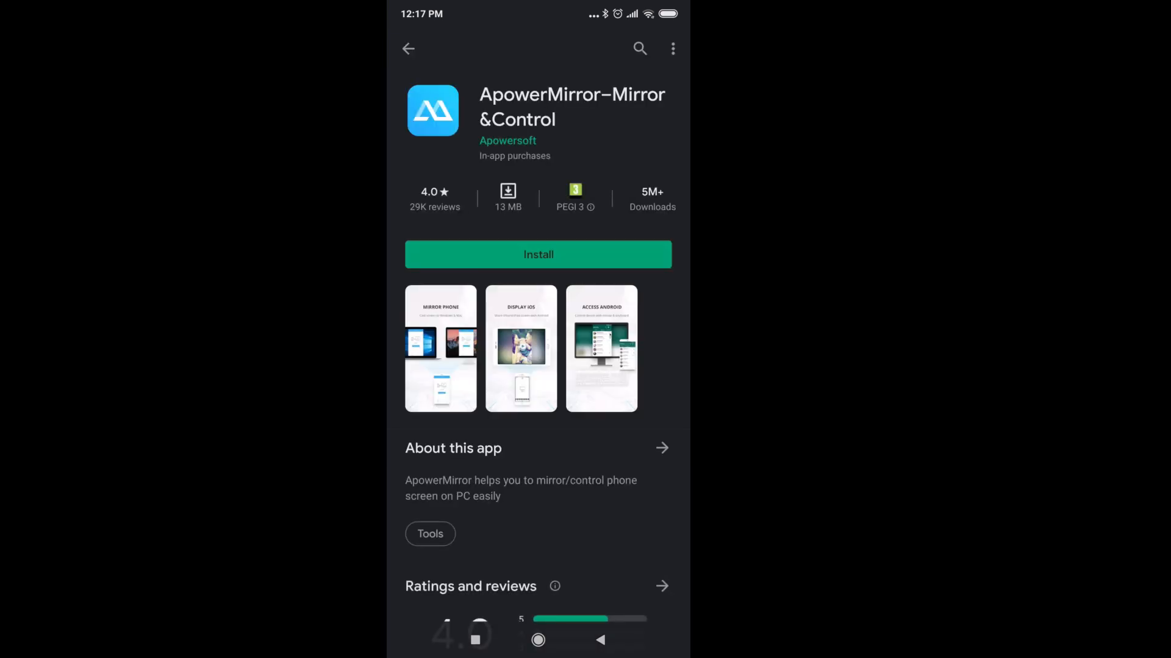
{"action": "left_click", "coordinate": [537, 255]}
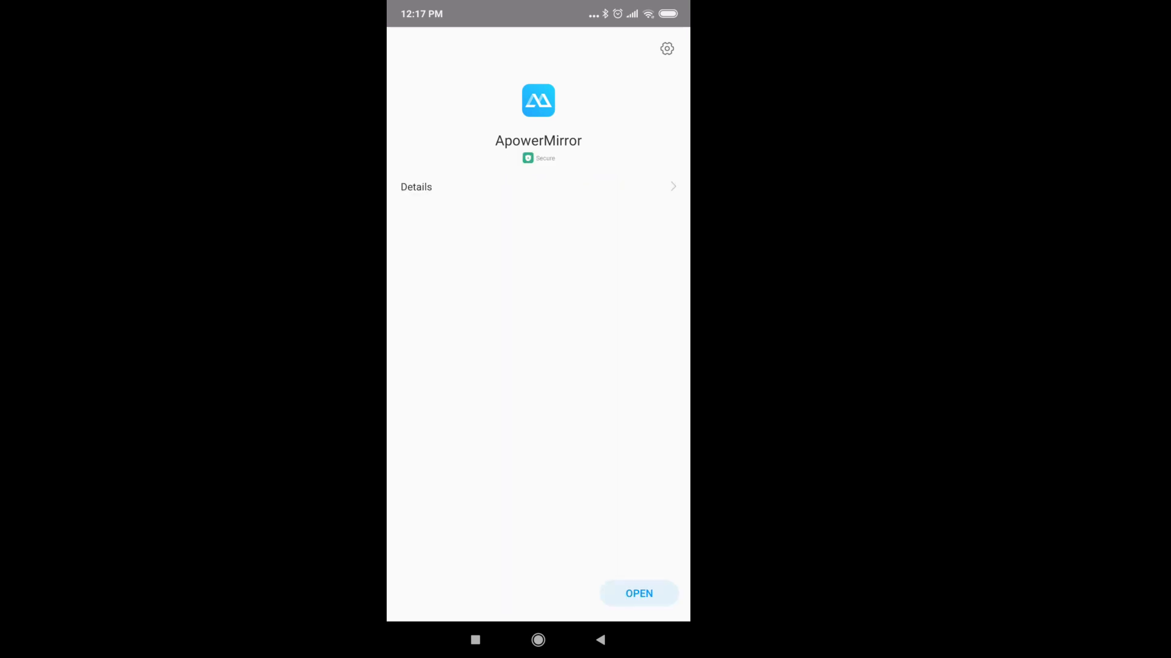
Open the phone app, allow media and file access, and detect the PC with the mirror button.
{"action": "left_click", "coordinate": [638, 593]}
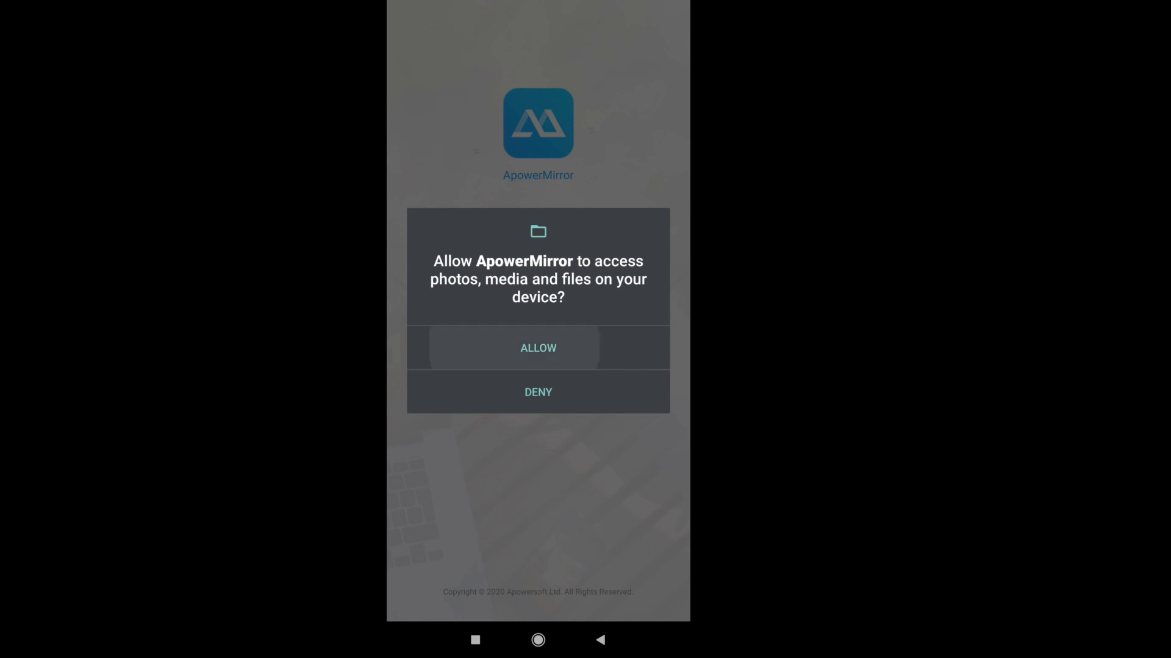
{"action": "left_click", "coordinate": [538, 348]}
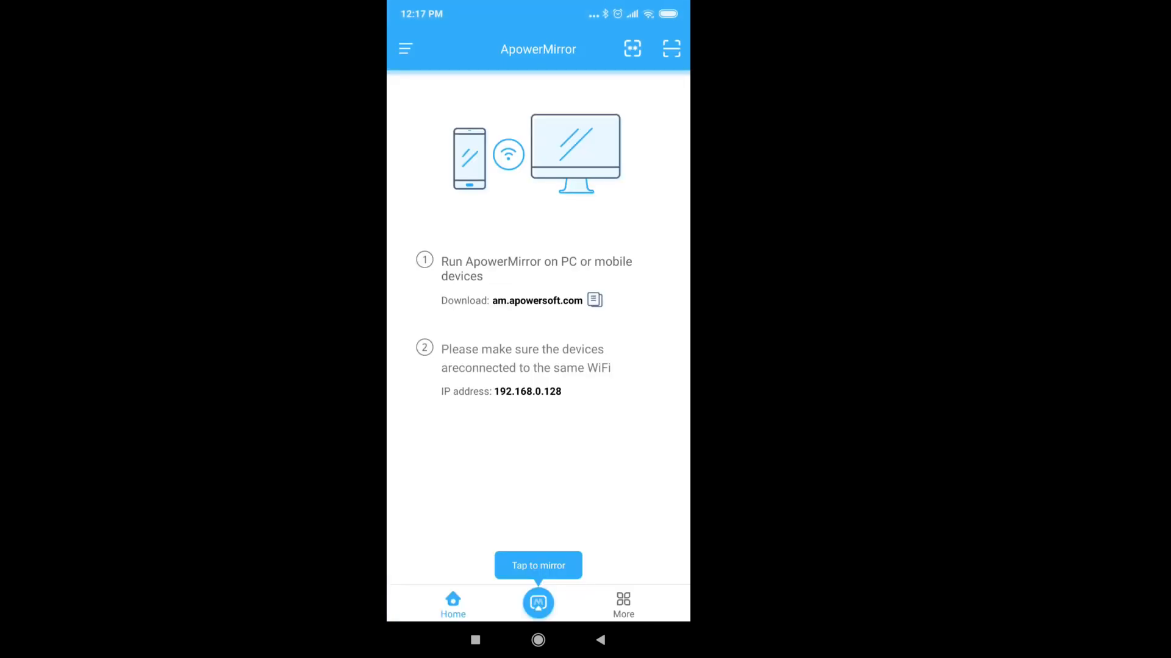
{"action": "left_click", "coordinate": [538, 603]}
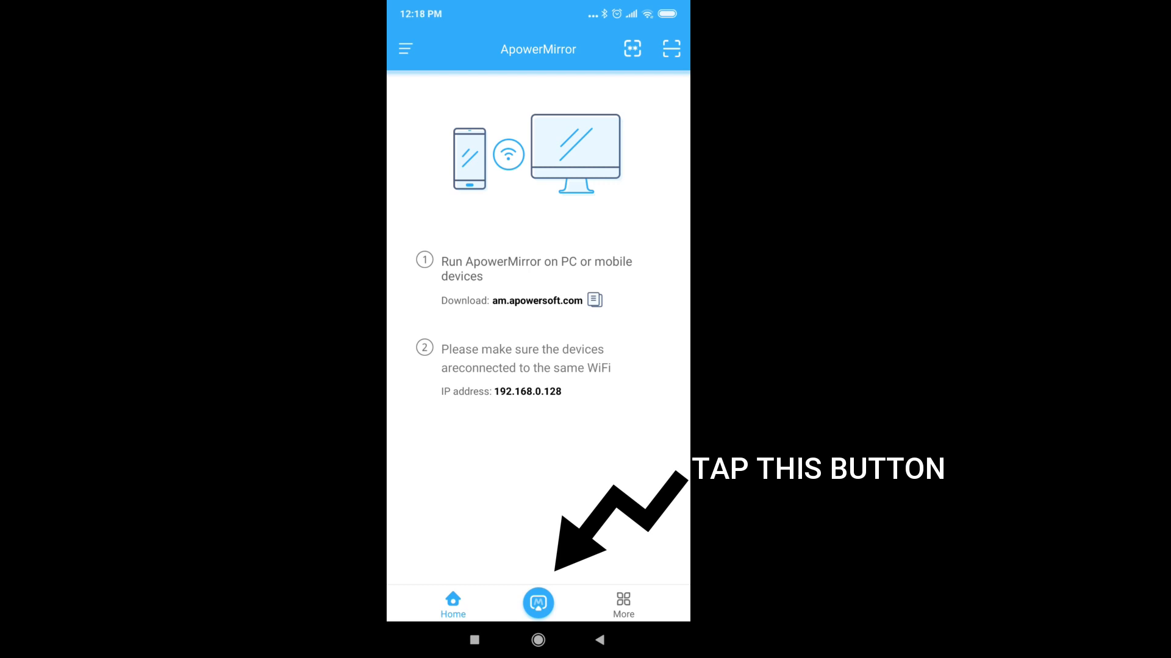
{"action": "left_click", "coordinate": [538, 603]}
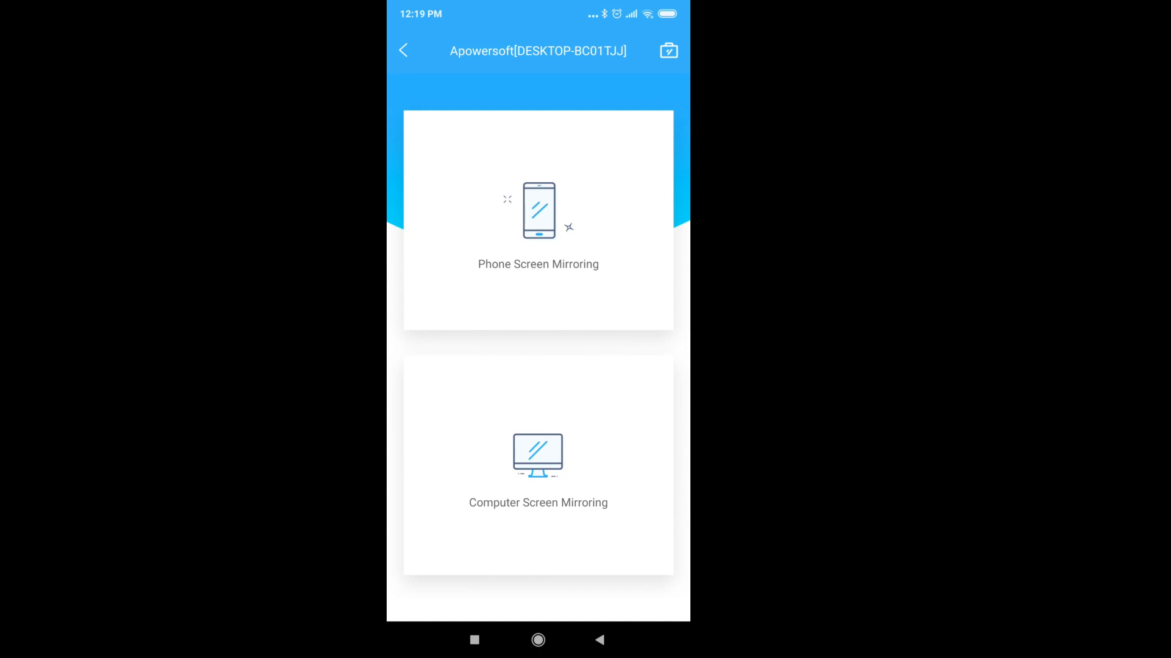
Choose Phone Screen Mirroring and allow screen capture with Start now.
{"action": "left_click", "coordinate": [537, 220]}
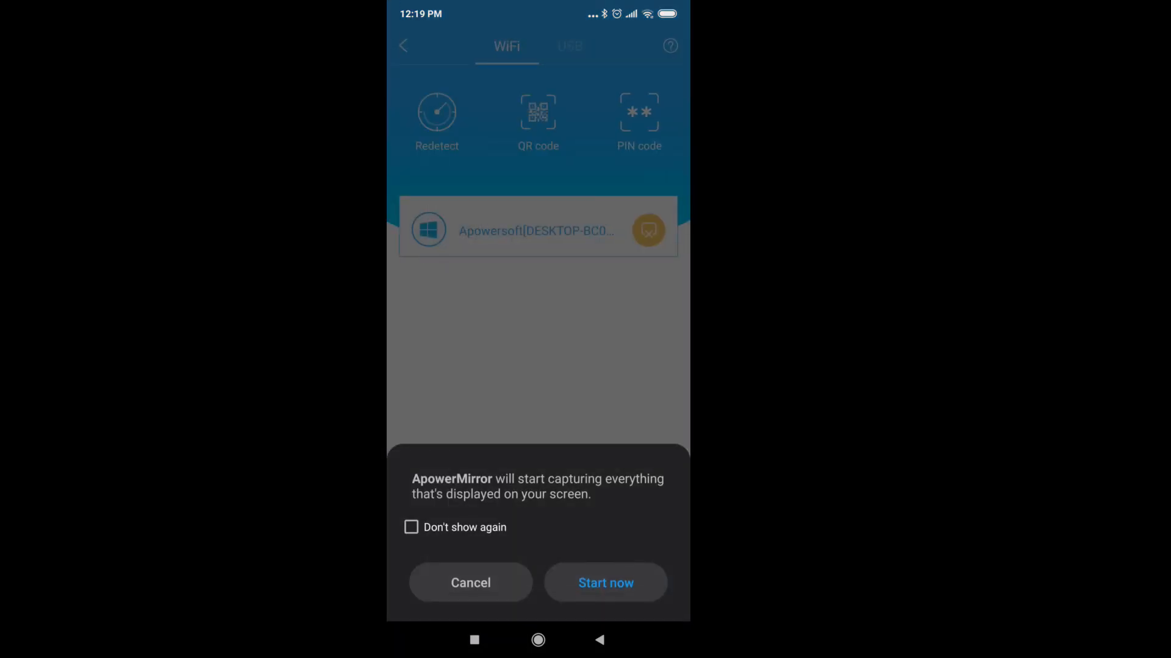
{"action": "left_click", "coordinate": [606, 583]}
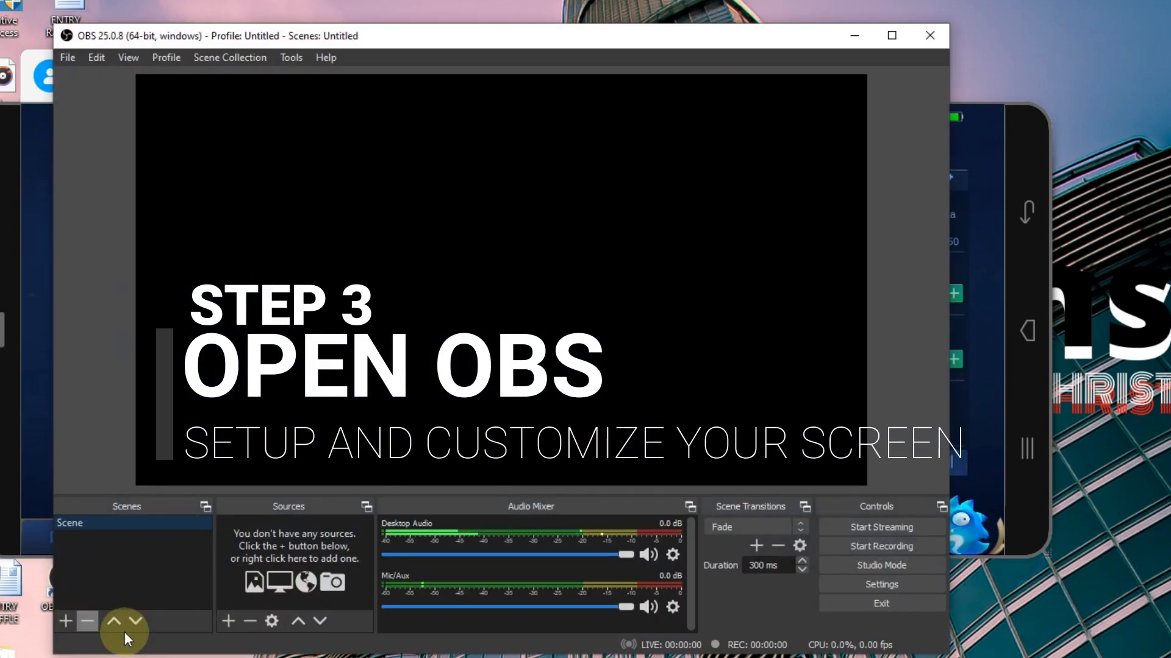
Add a Window Capture source of [ApowerMirror.exe]: ApowerMirror Main.
{"action": "left_click", "coordinate": [227, 620]}
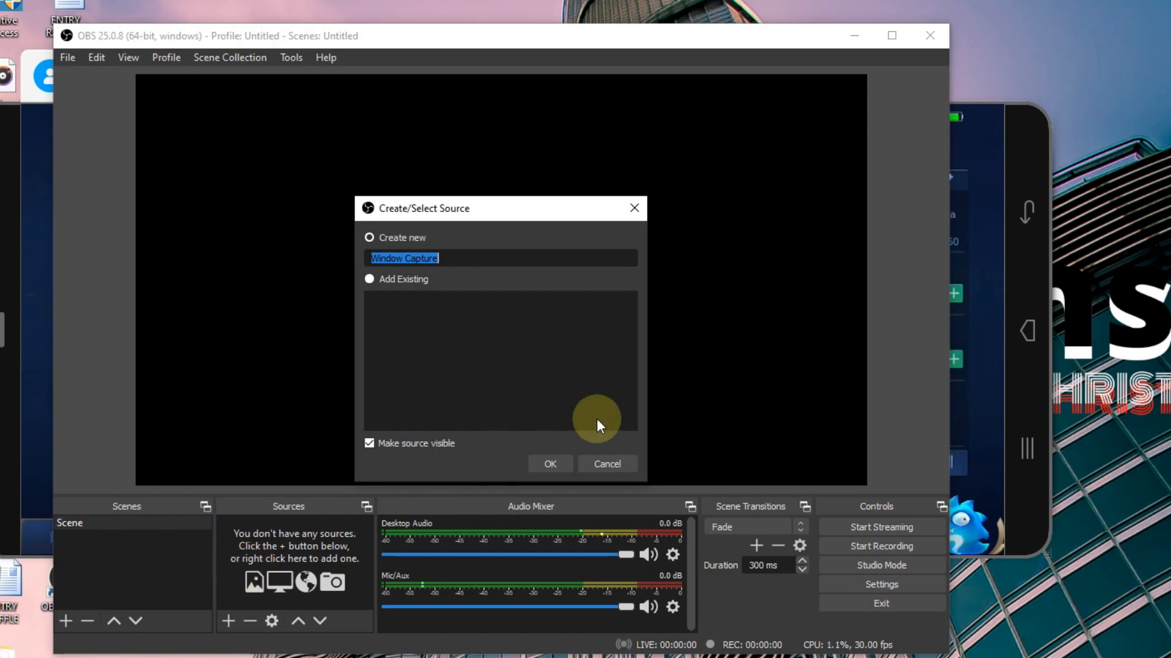
{"action": "left_click", "coordinate": [549, 463]}
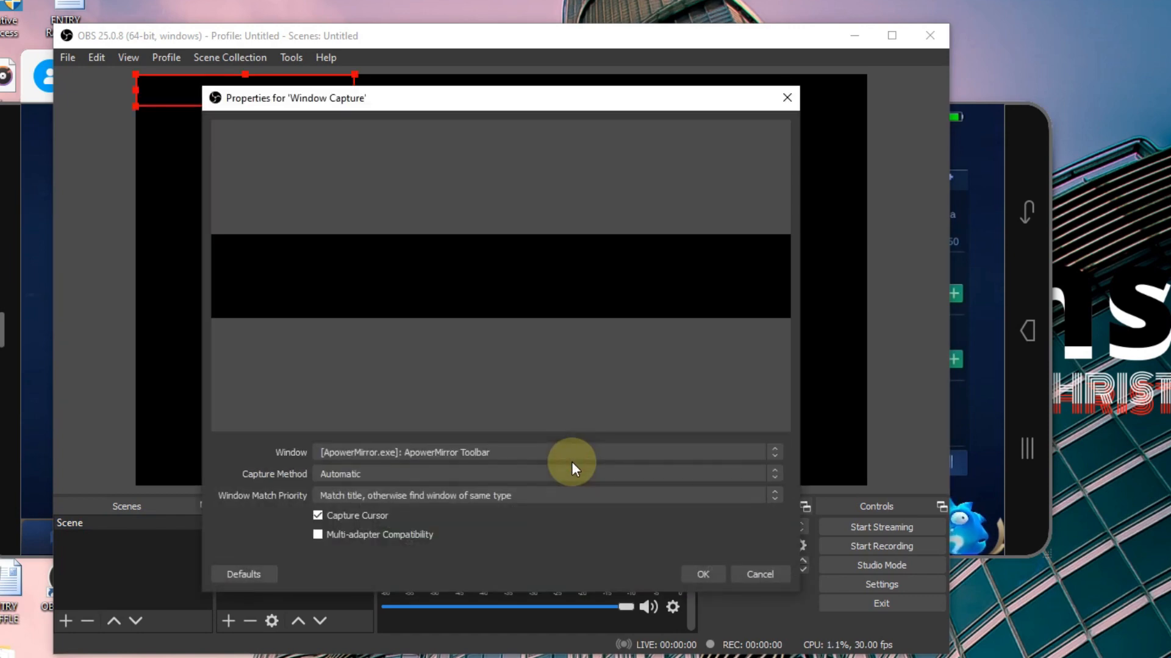
{"action": "left_click", "coordinate": [545, 451]}
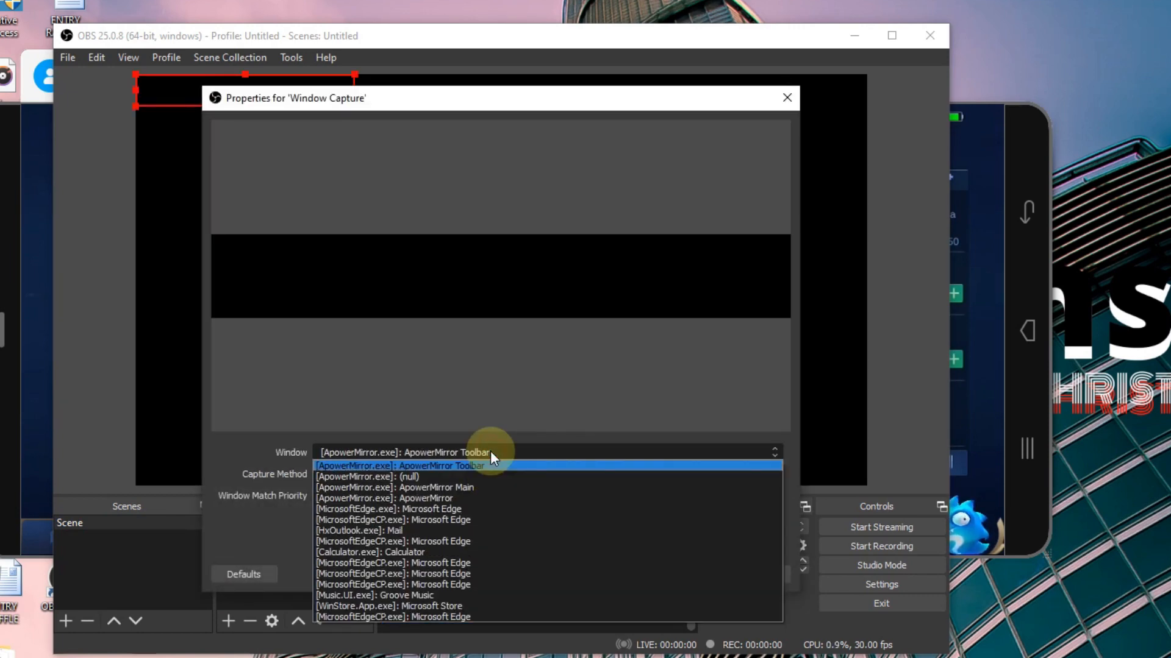
{"action": "mouse_move", "coordinate": [478, 493]}
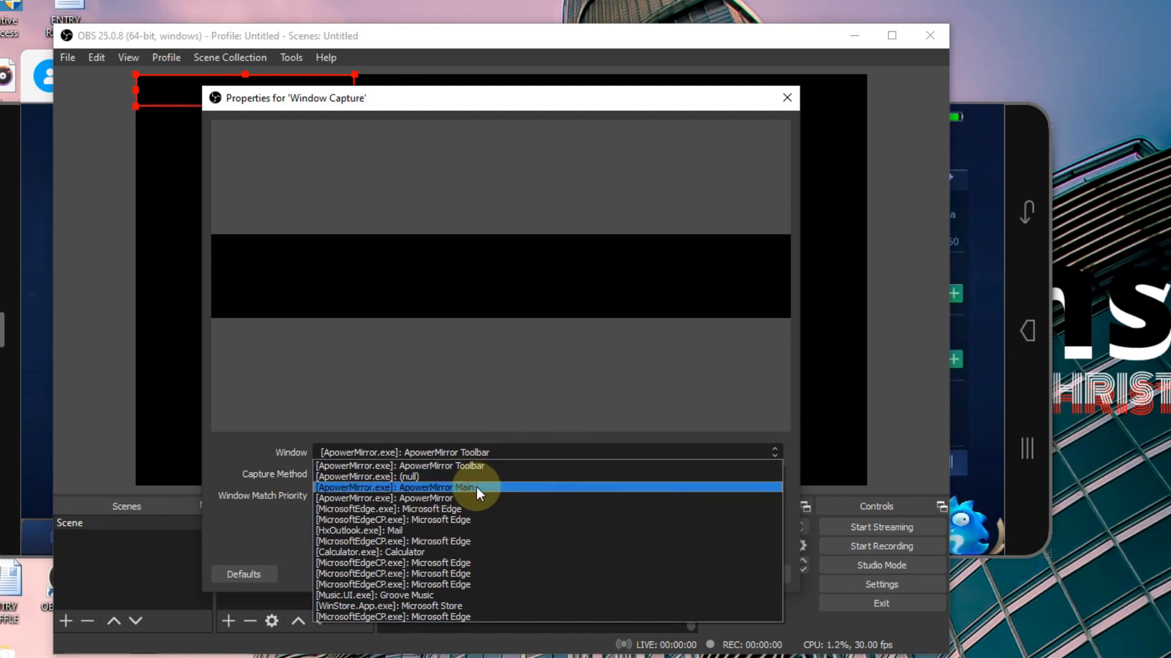
{"action": "left_click", "coordinate": [398, 487]}
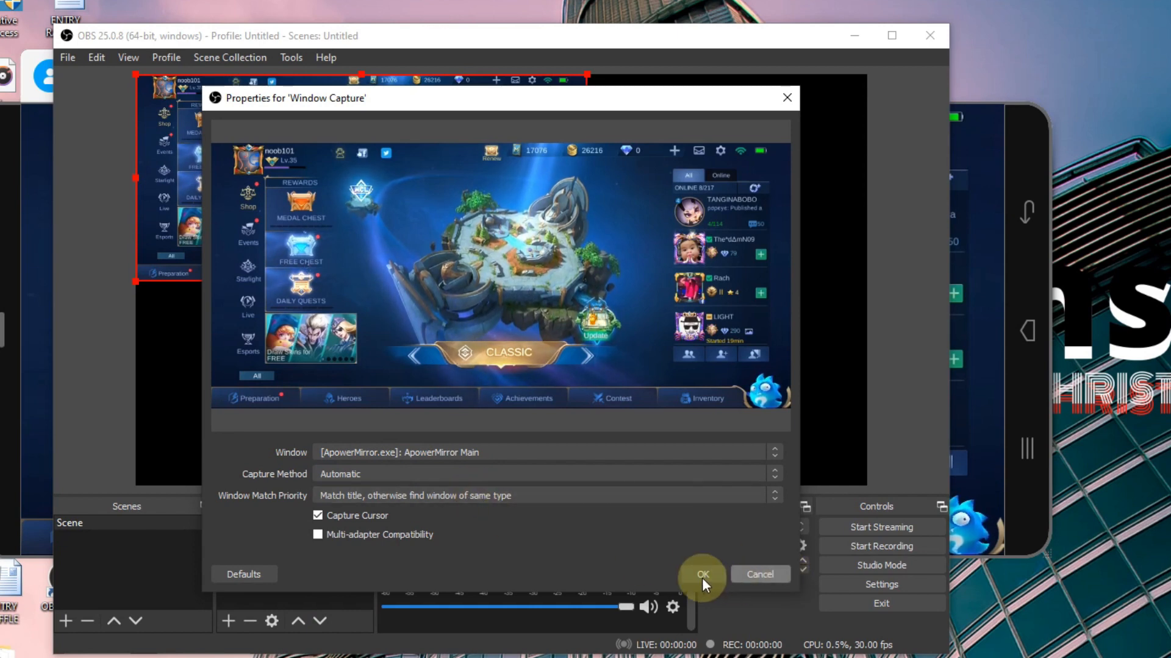
{"action": "left_click", "coordinate": [701, 574]}
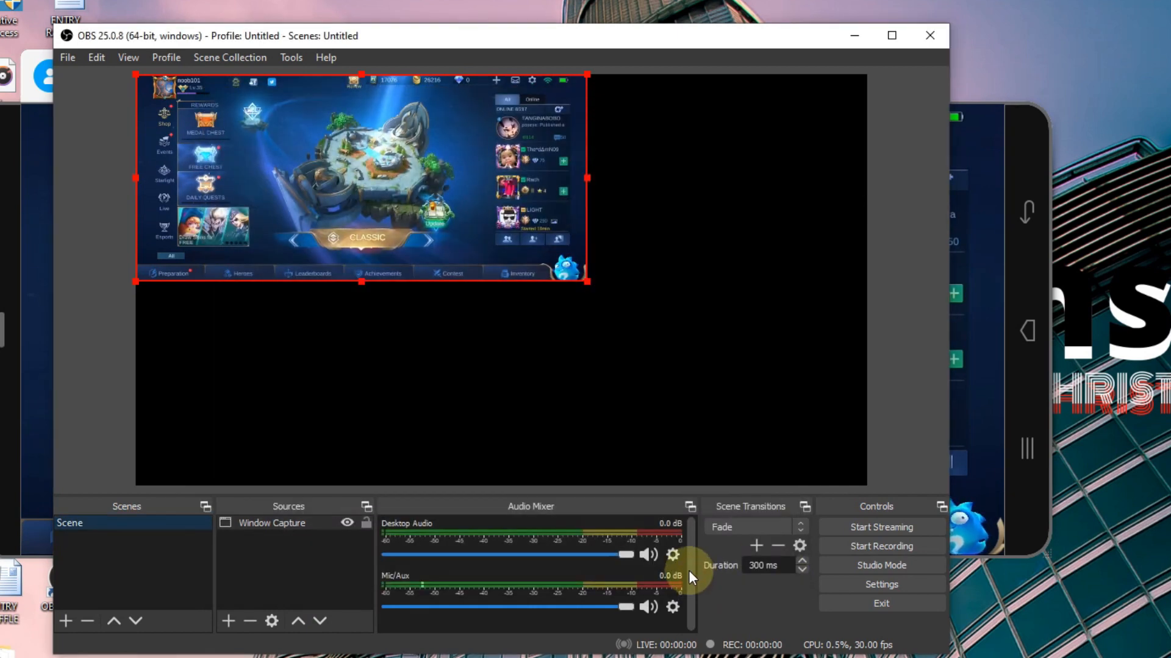
Apply Transform > Fit to screen to the phone game capture.
{"action": "right_click", "coordinate": [310, 188]}
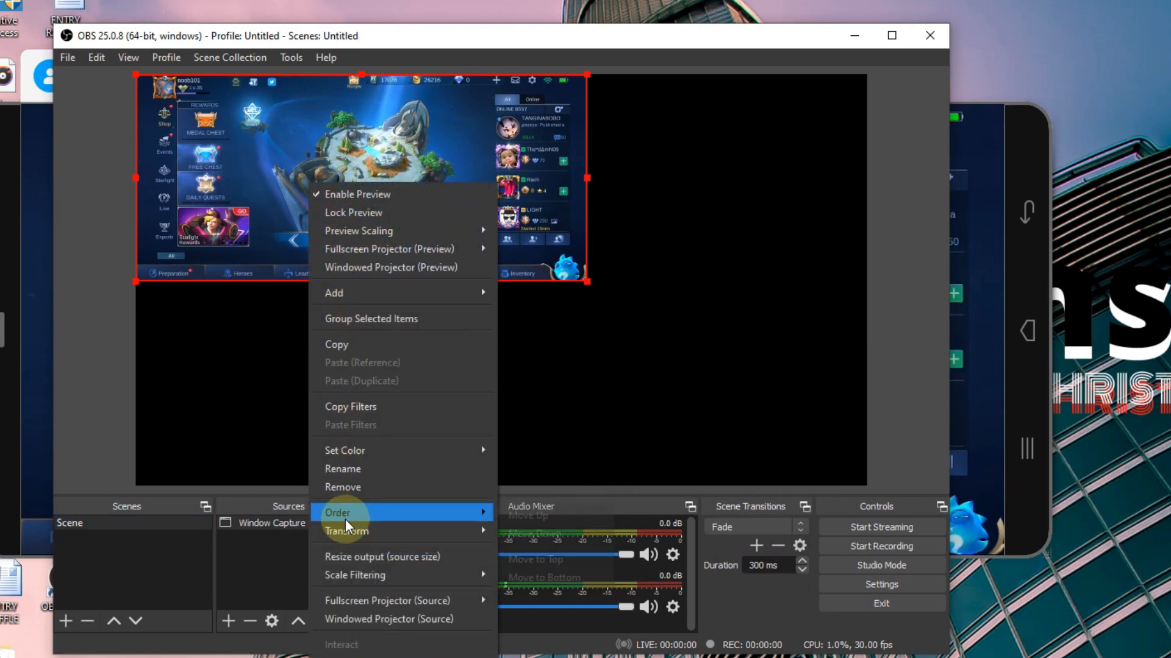
{"action": "mouse_move", "coordinate": [346, 531]}
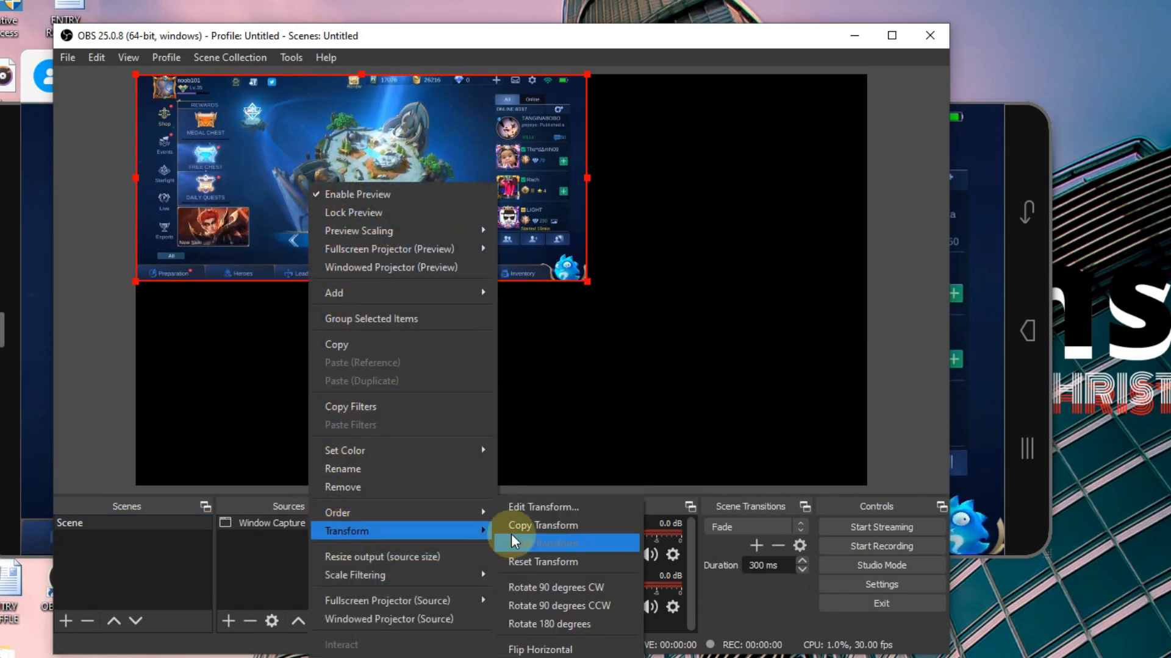
{"action": "left_click", "coordinate": [536, 542]}
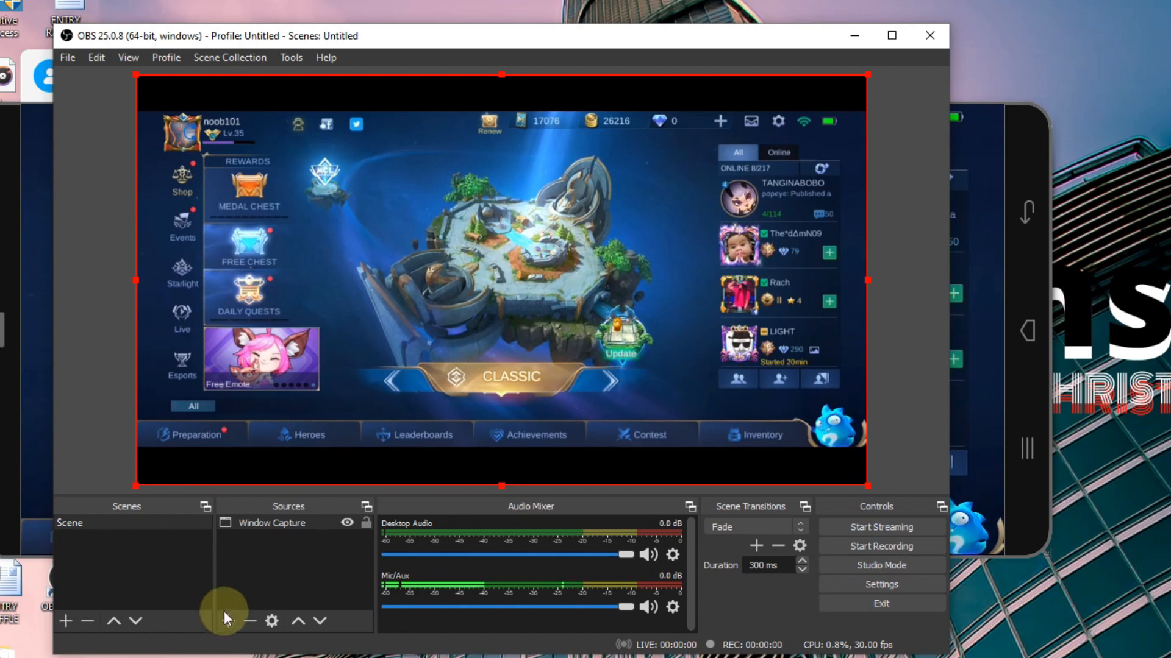
Add a Video Capture Device source using the USB2.0 HD UVC WebCam.
{"action": "left_click", "coordinate": [226, 622]}
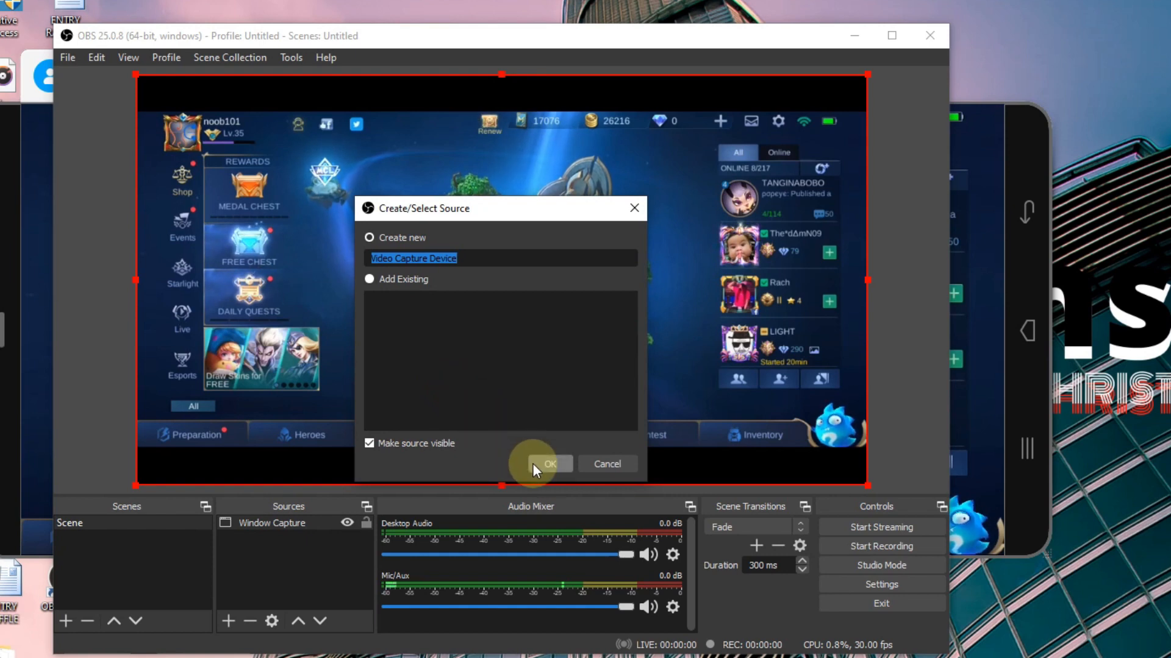
{"action": "left_click", "coordinate": [548, 463]}
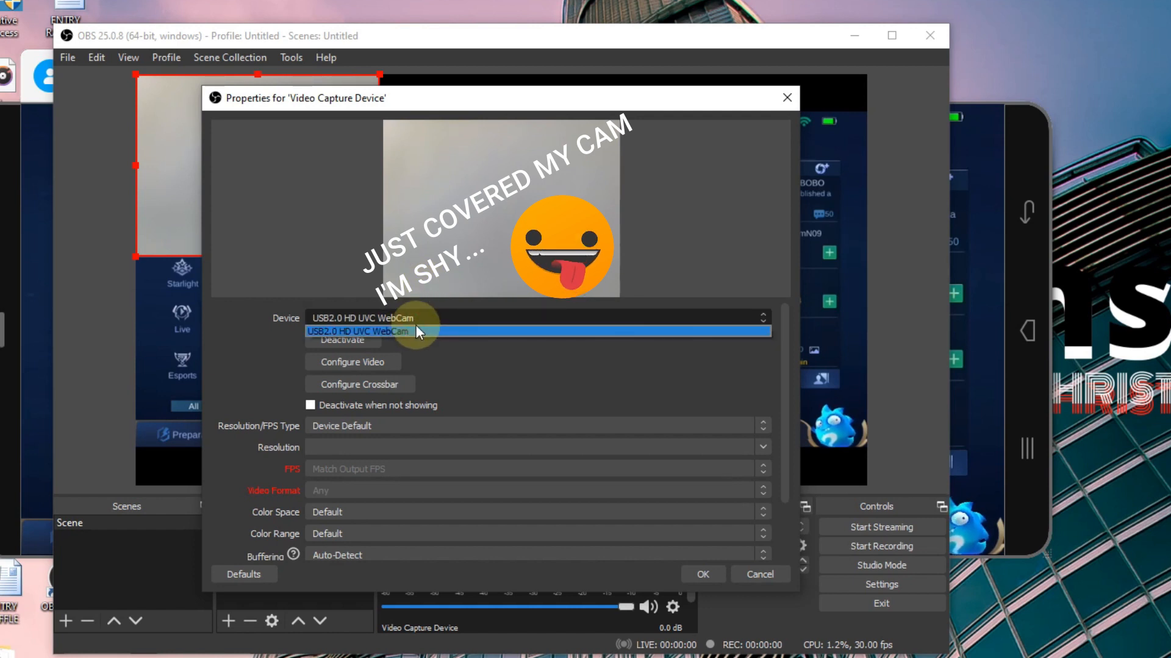
{"action": "left_click", "coordinate": [359, 332]}
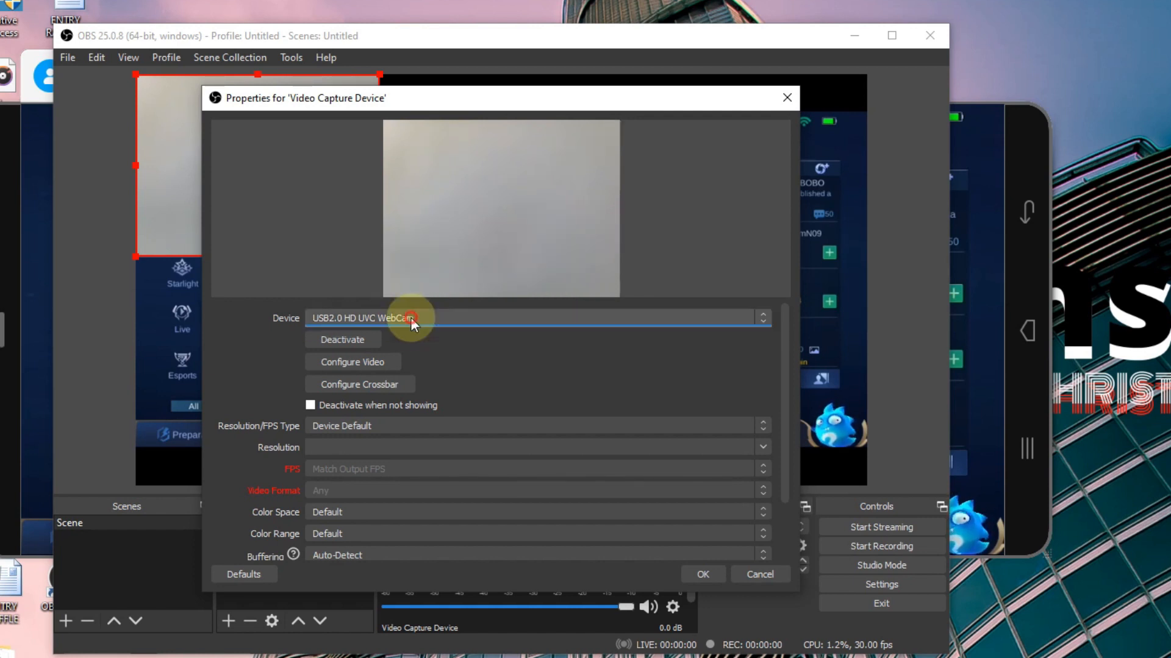
{"action": "mouse_move", "coordinate": [409, 205]}
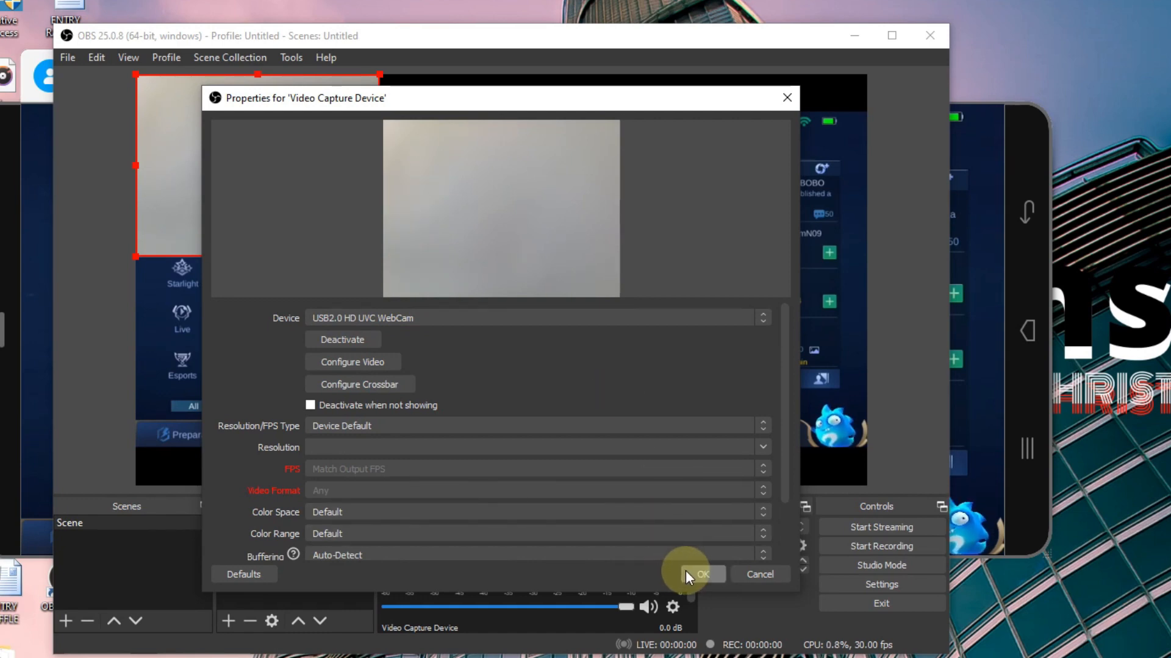
Confirm the webcam and reorder sources so Video Capture Device sits above Window Capture.
{"action": "left_click", "coordinate": [702, 574]}
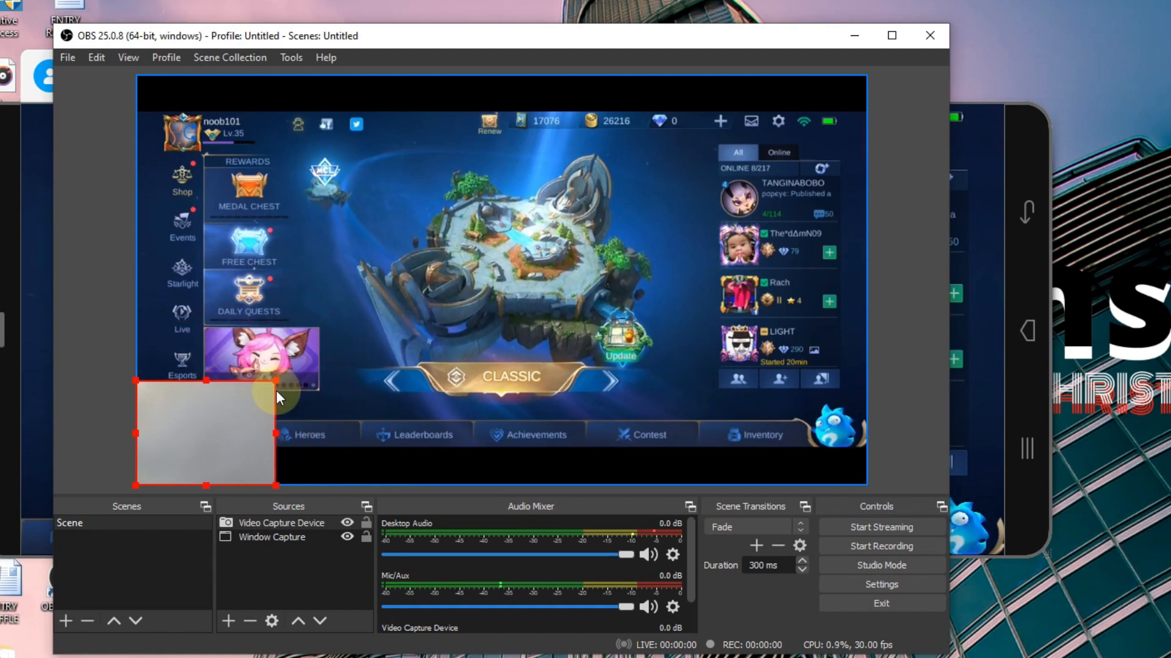
{"action": "left_click", "coordinate": [282, 523]}
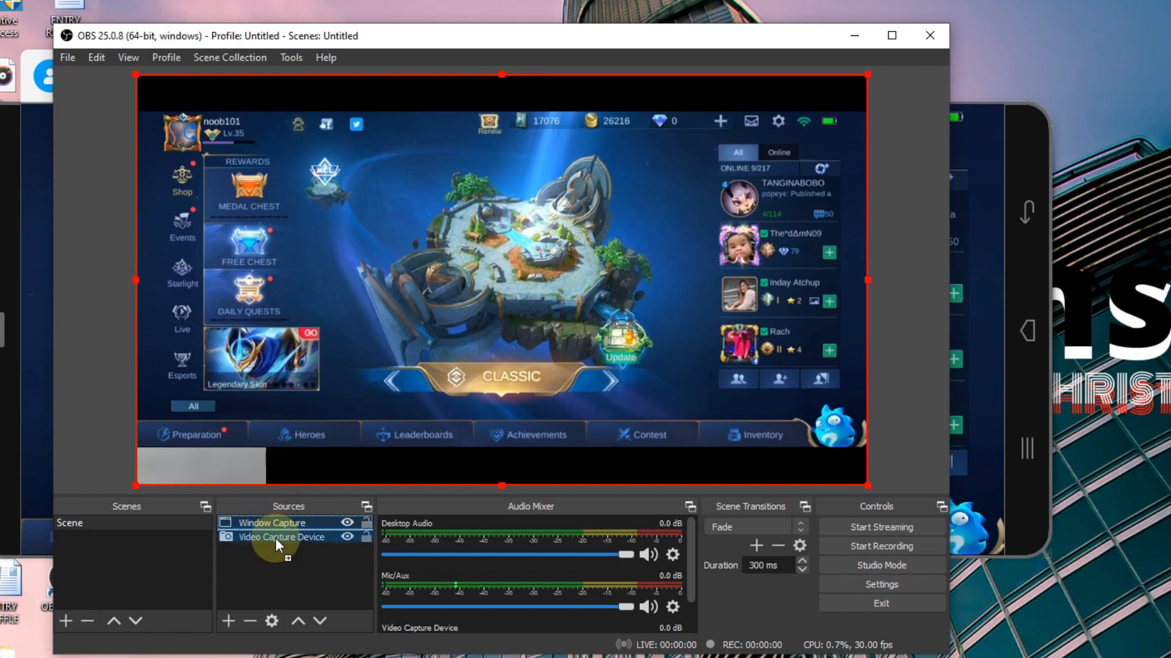
{"action": "left_click", "coordinate": [297, 621]}
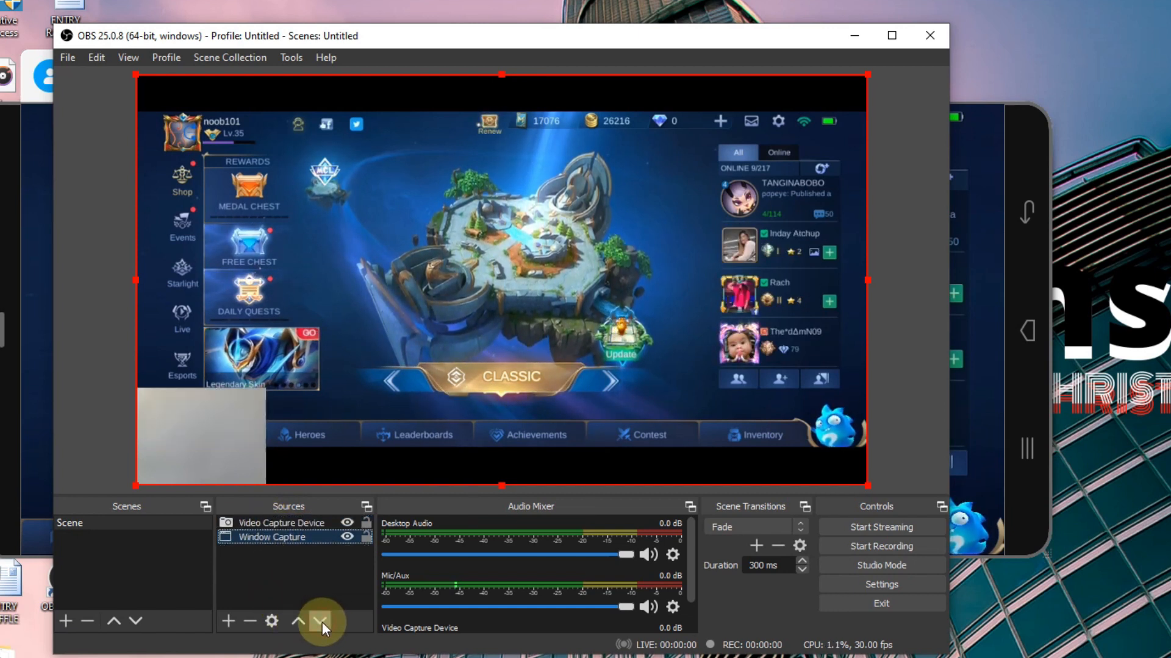
{"action": "left_click", "coordinate": [299, 621]}
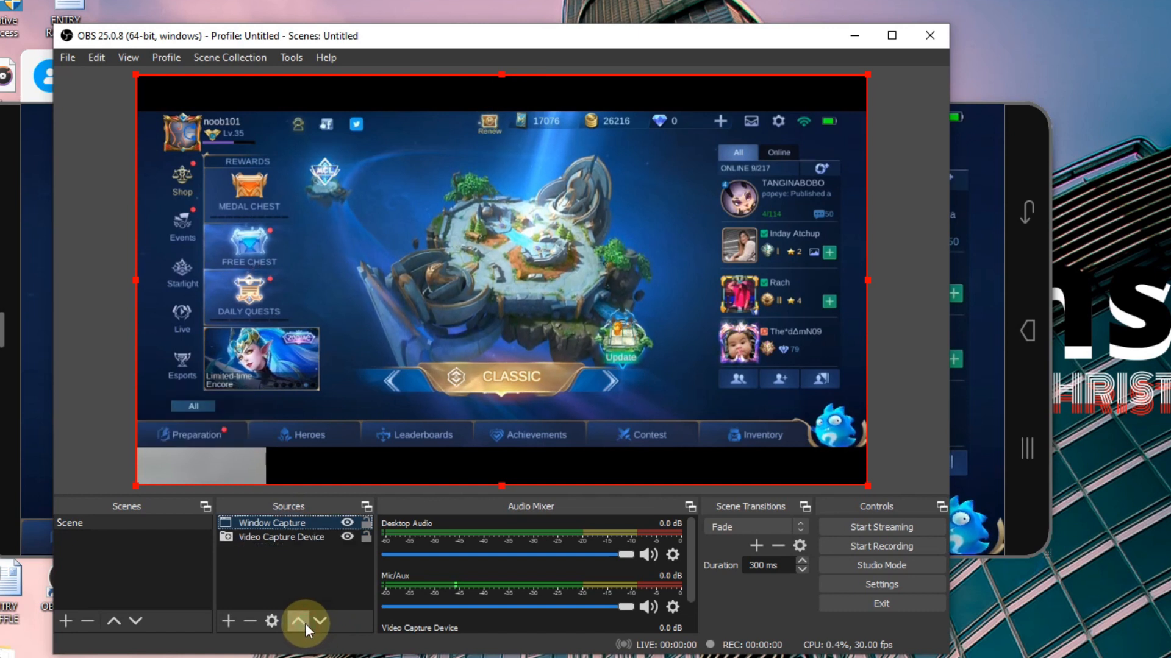
{"action": "left_click", "coordinate": [297, 621]}
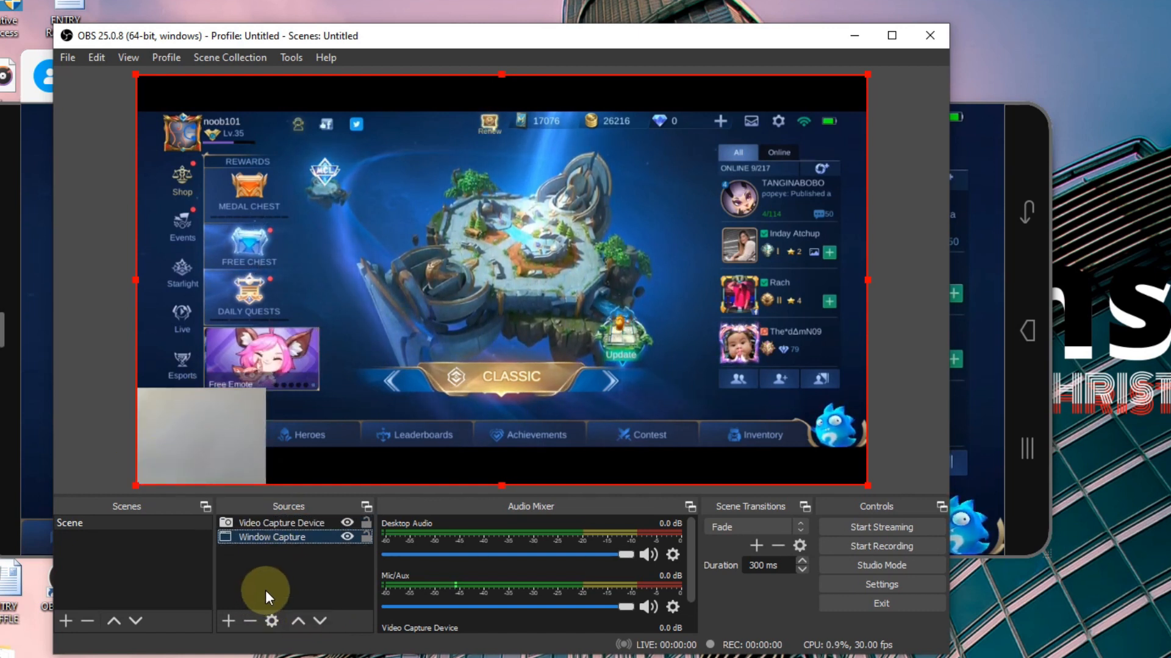
{"action": "left_click", "coordinate": [227, 621]}
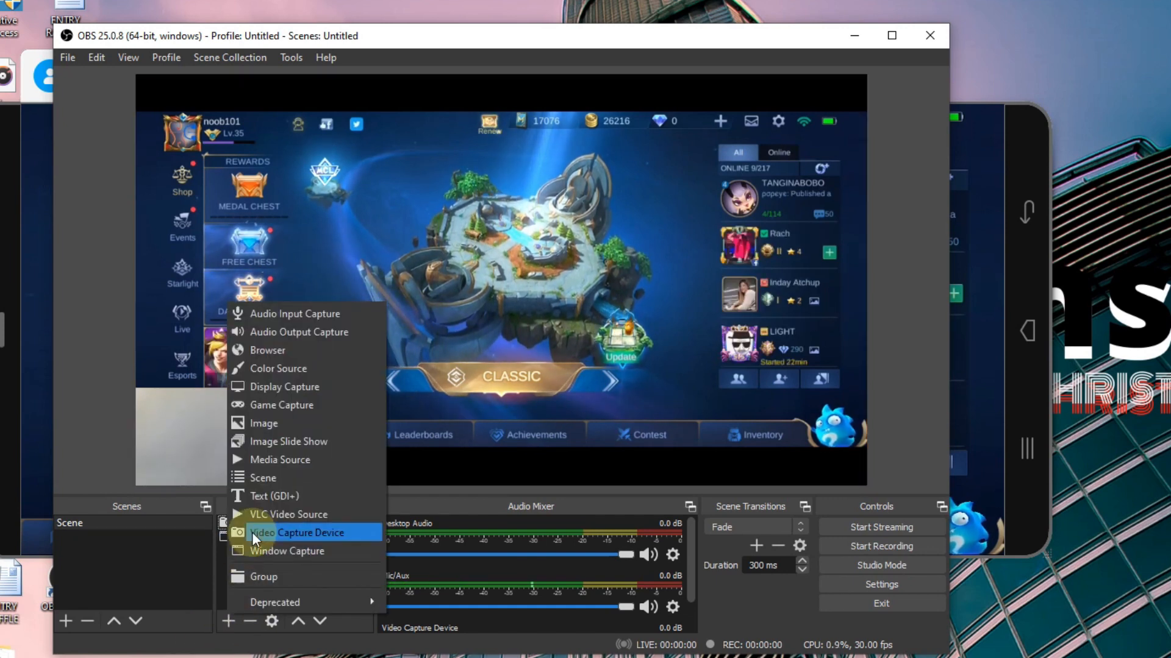
Add a new Text (GDI+) source and enter the caption text WELCOME.
{"action": "left_click", "coordinate": [273, 496]}
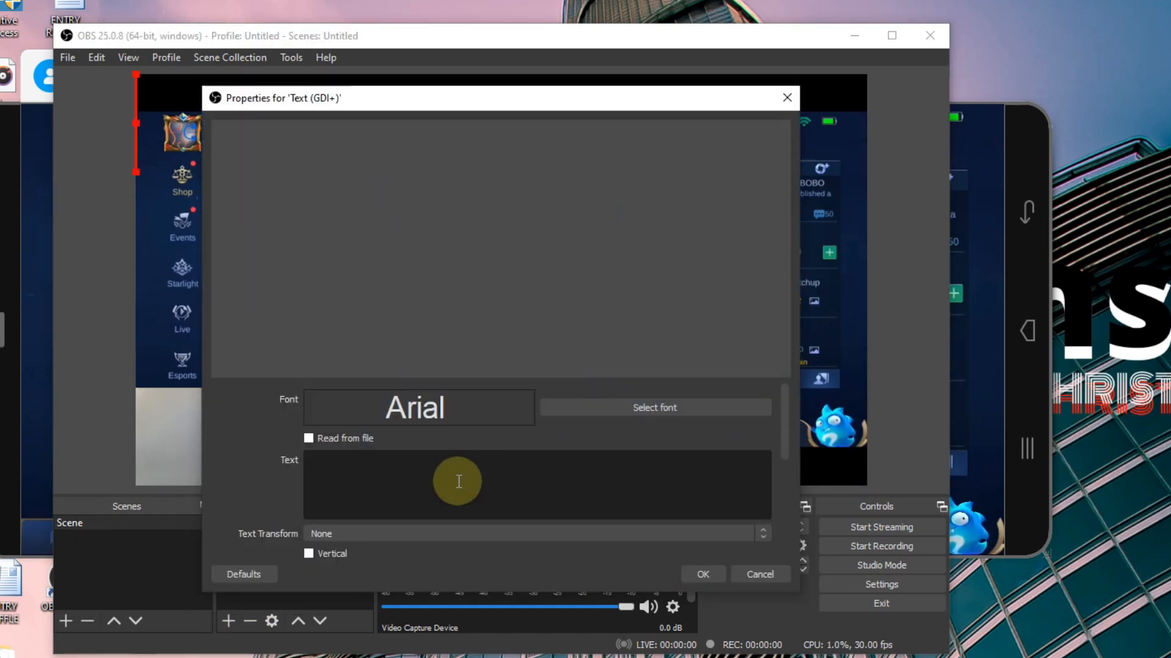
{"action": "type", "text": "WELCOME"}
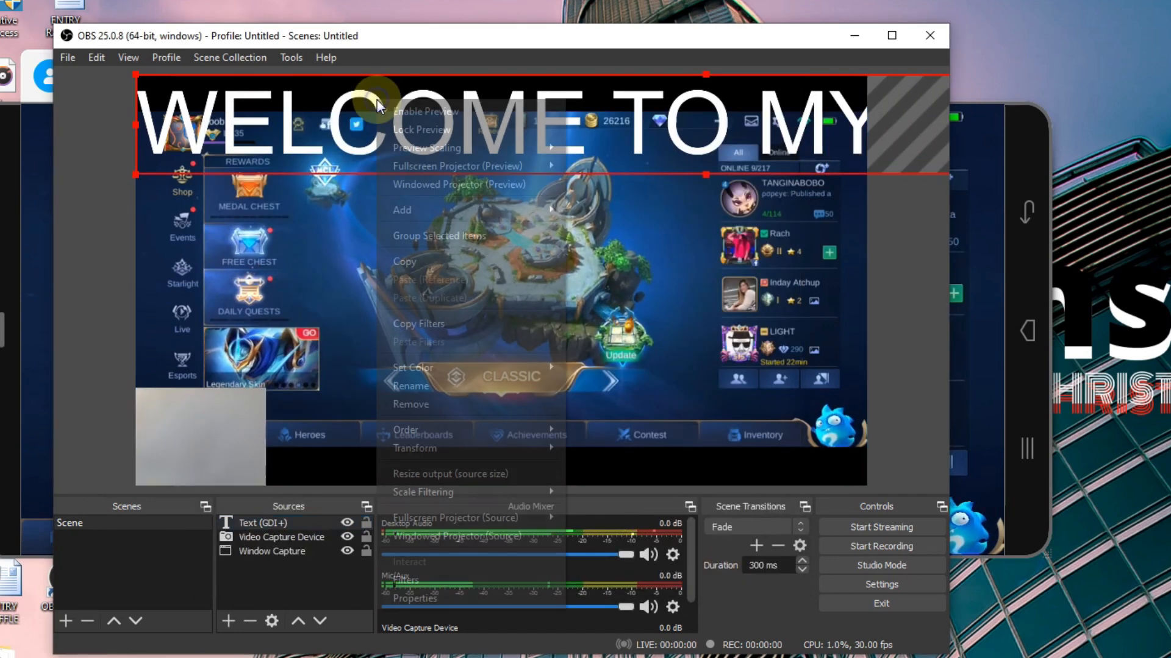
{"action": "mouse_move", "coordinate": [415, 448]}
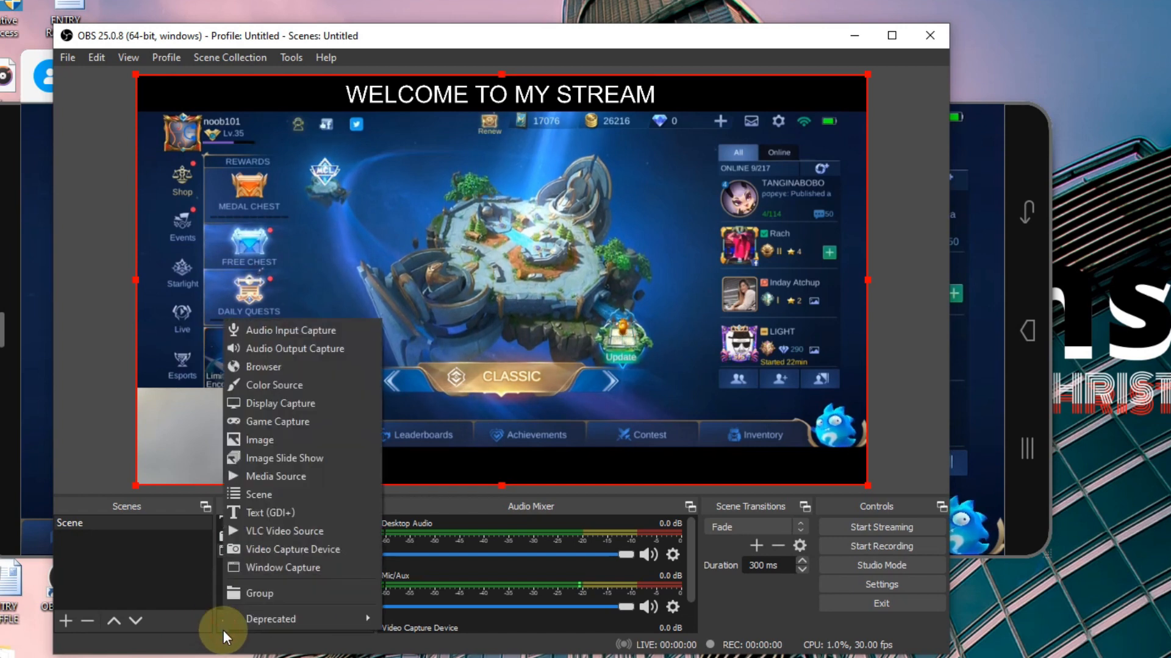
{"action": "mouse_move", "coordinate": [261, 439]}
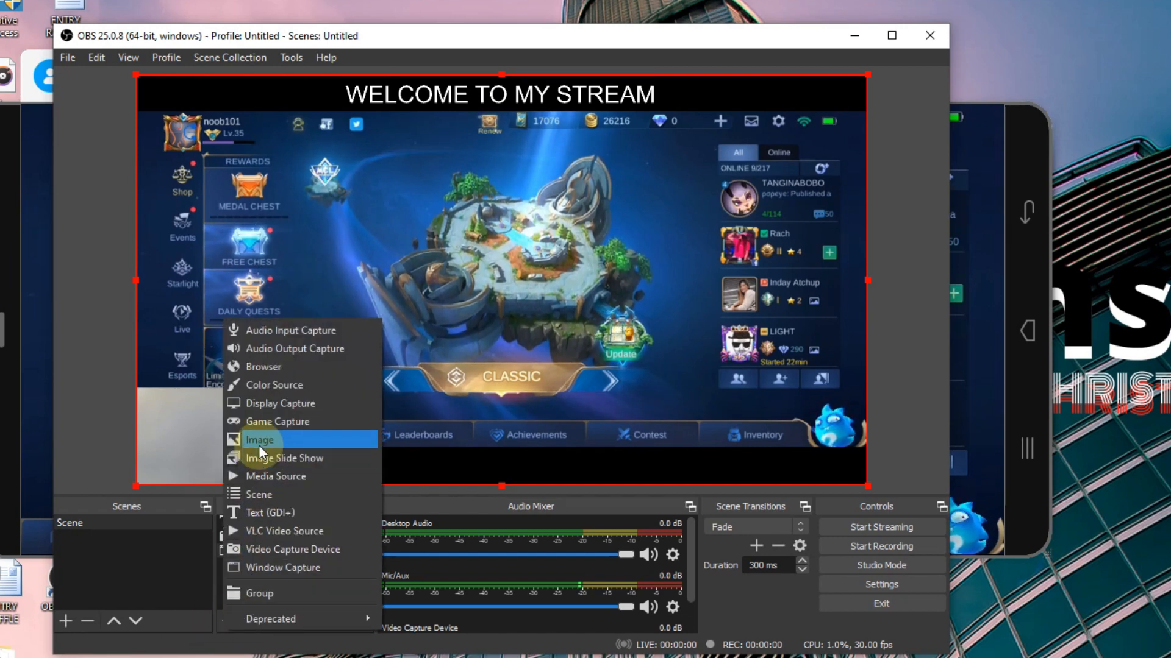
Add an Image source with the Facebook Gaming logo and shrink it beside the webcam.
{"action": "left_click", "coordinate": [261, 440]}
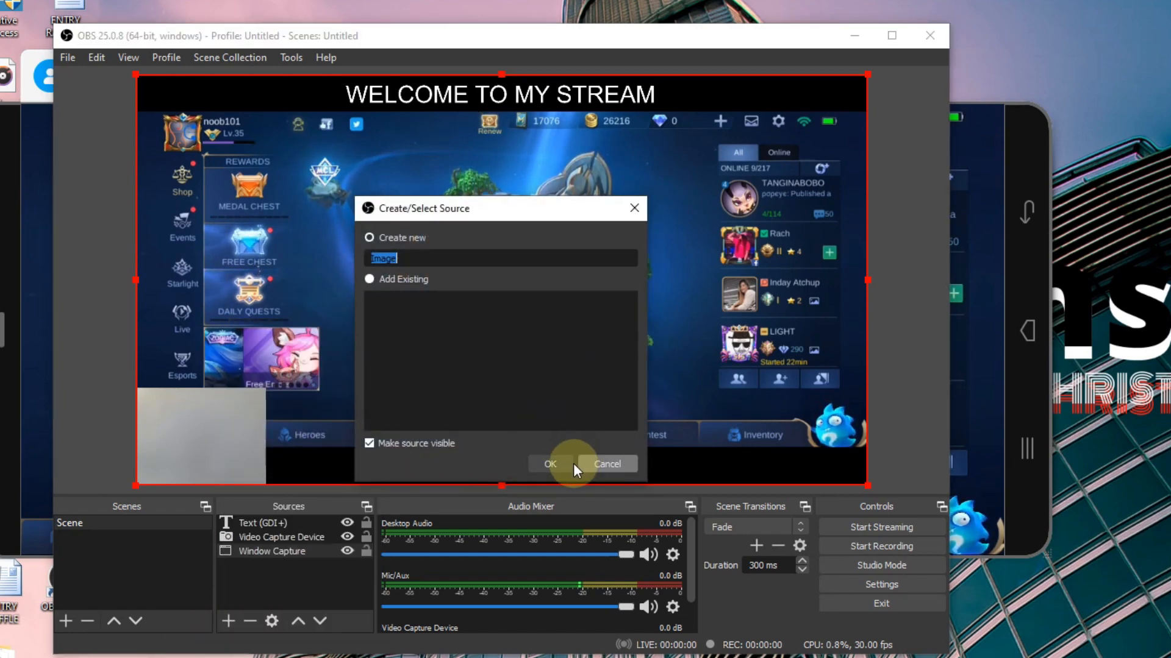
{"action": "left_click", "coordinate": [550, 464]}
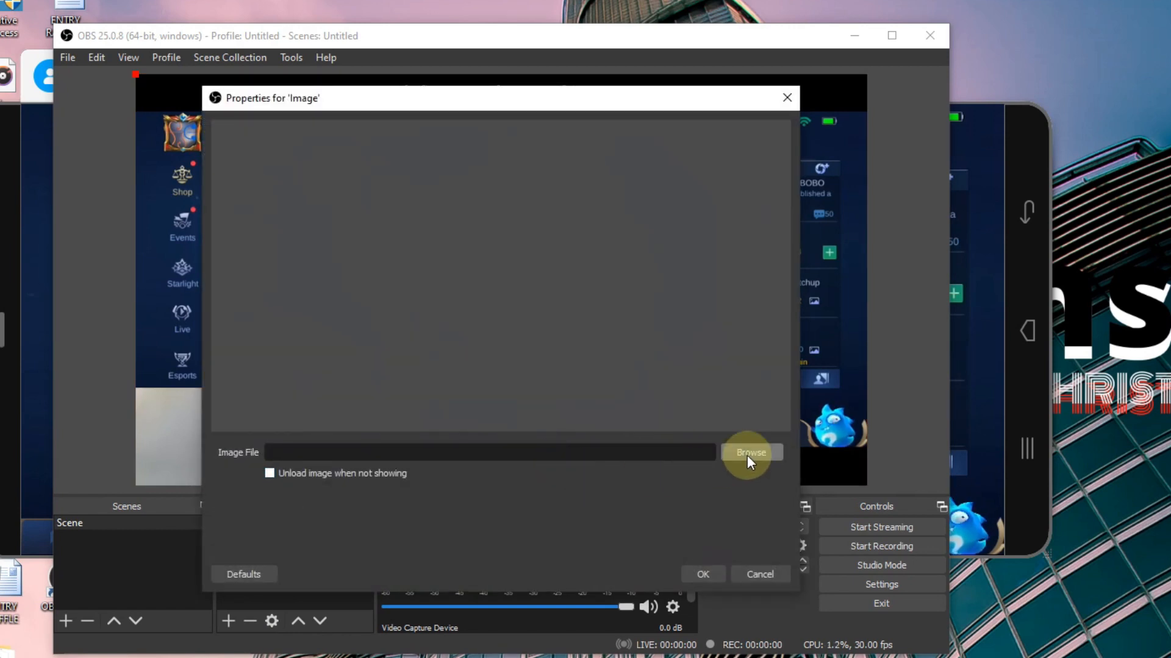
{"action": "left_click", "coordinate": [751, 452]}
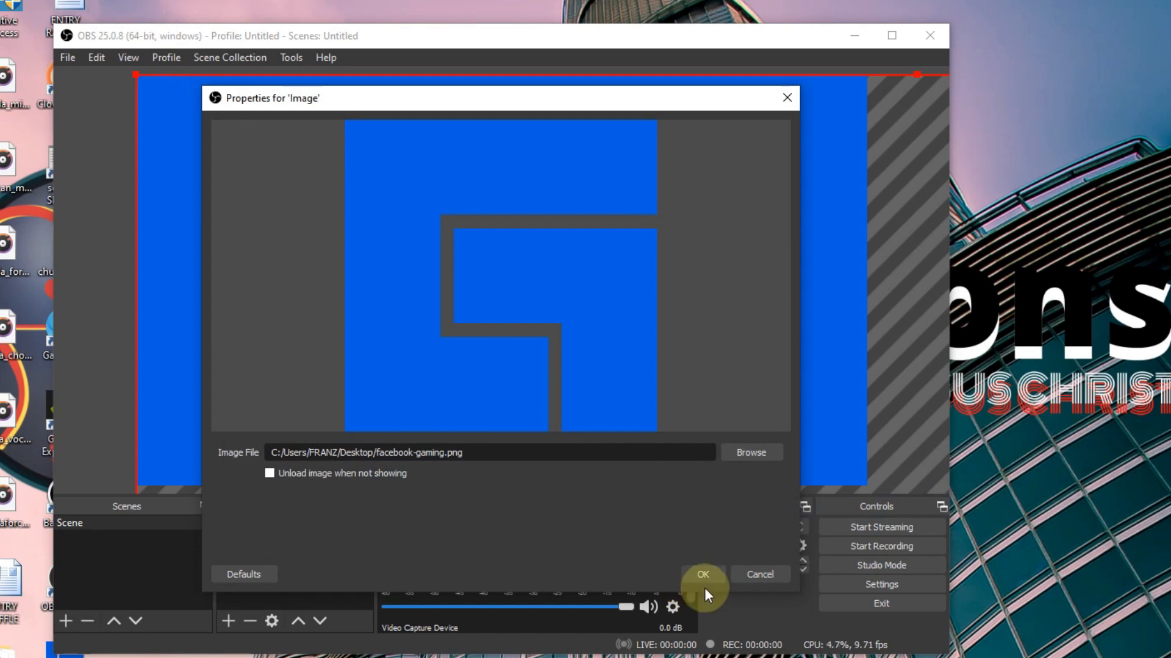
{"action": "left_click", "coordinate": [701, 574]}
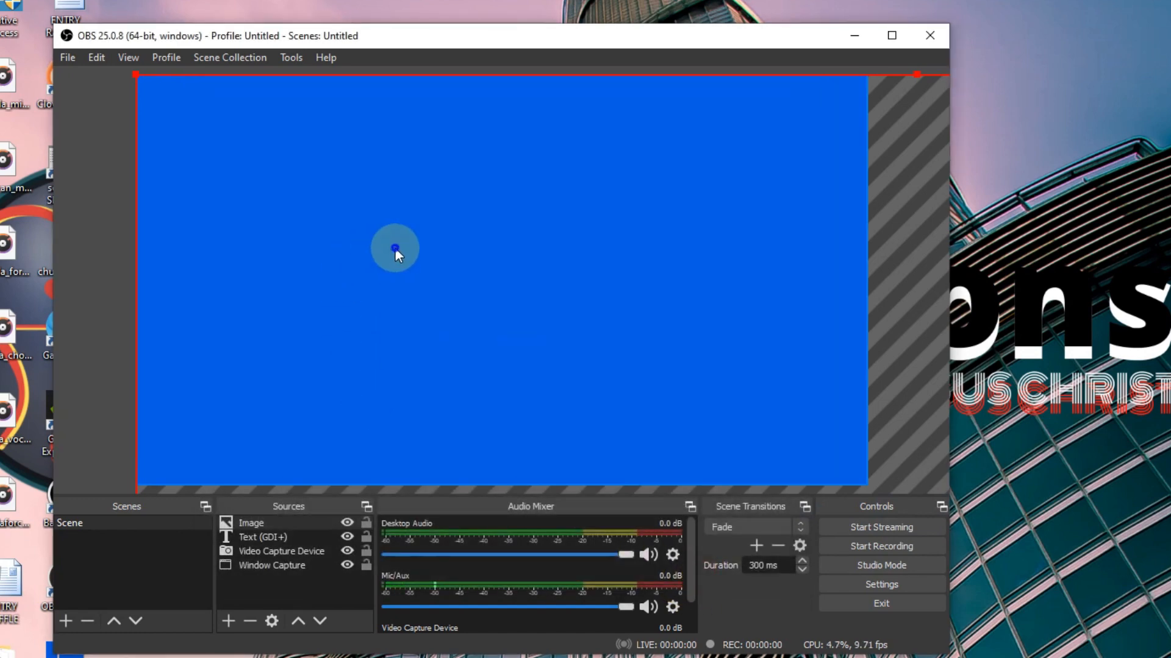
{"action": "right_click", "coordinate": [396, 248]}
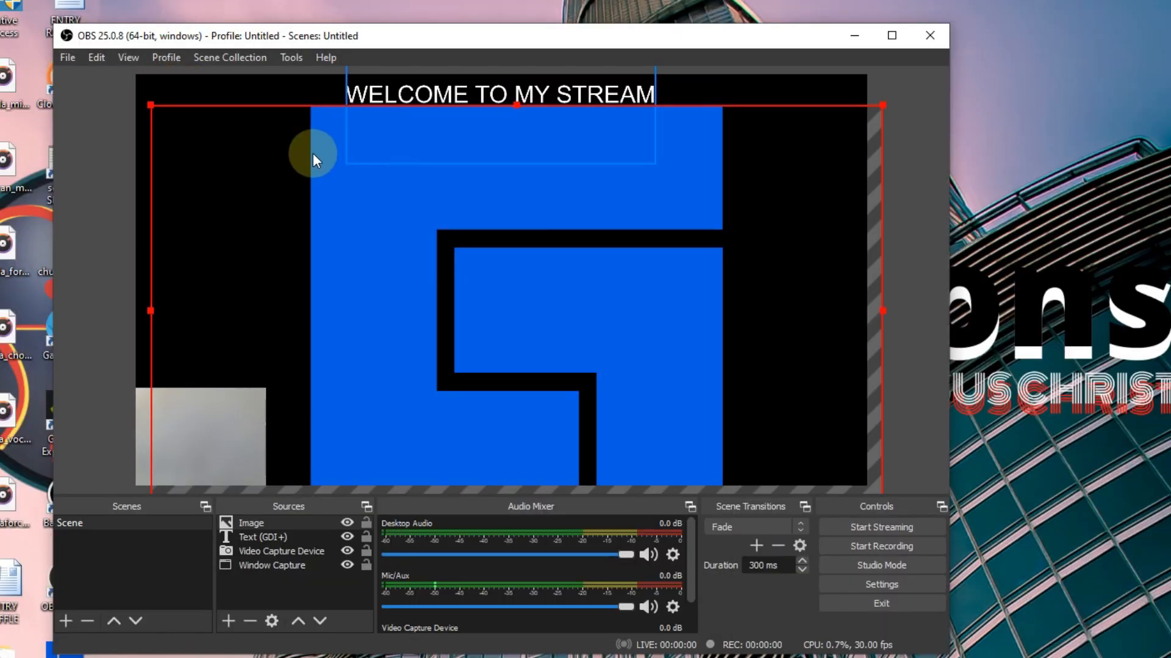
{"action": "left_click_drag", "start_coordinate": [313, 160], "coordinate": [658, 366]}
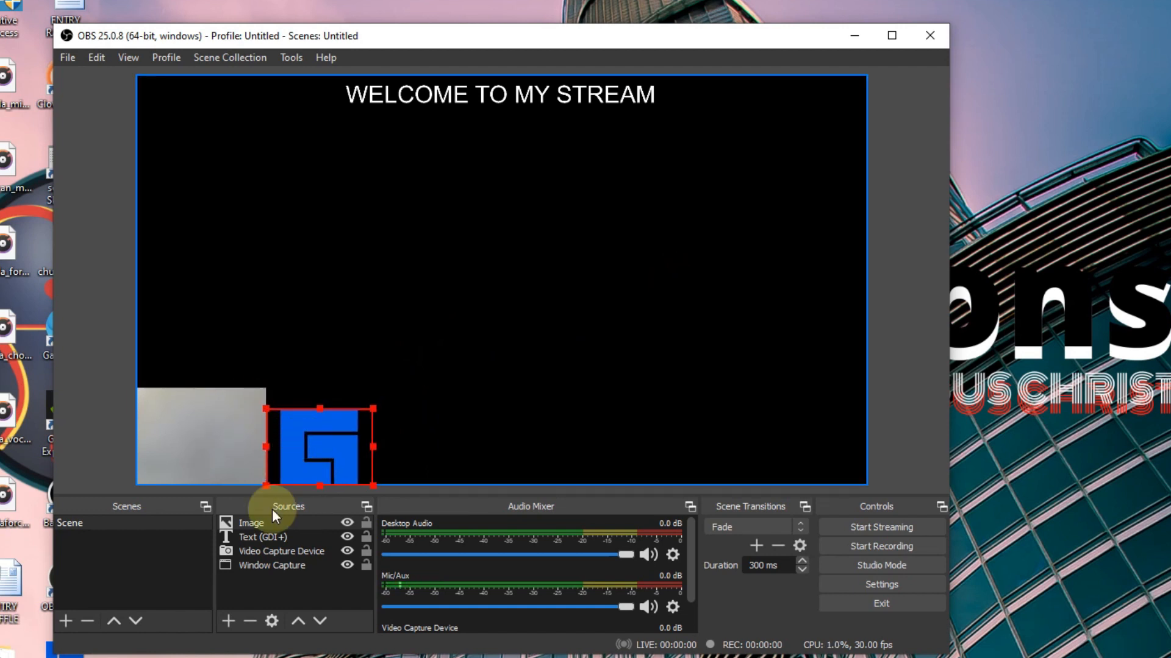
Enable Multi-adapter Compatibility in the Window Capture properties so the phone game appears.
{"action": "double_click", "coordinate": [272, 565]}
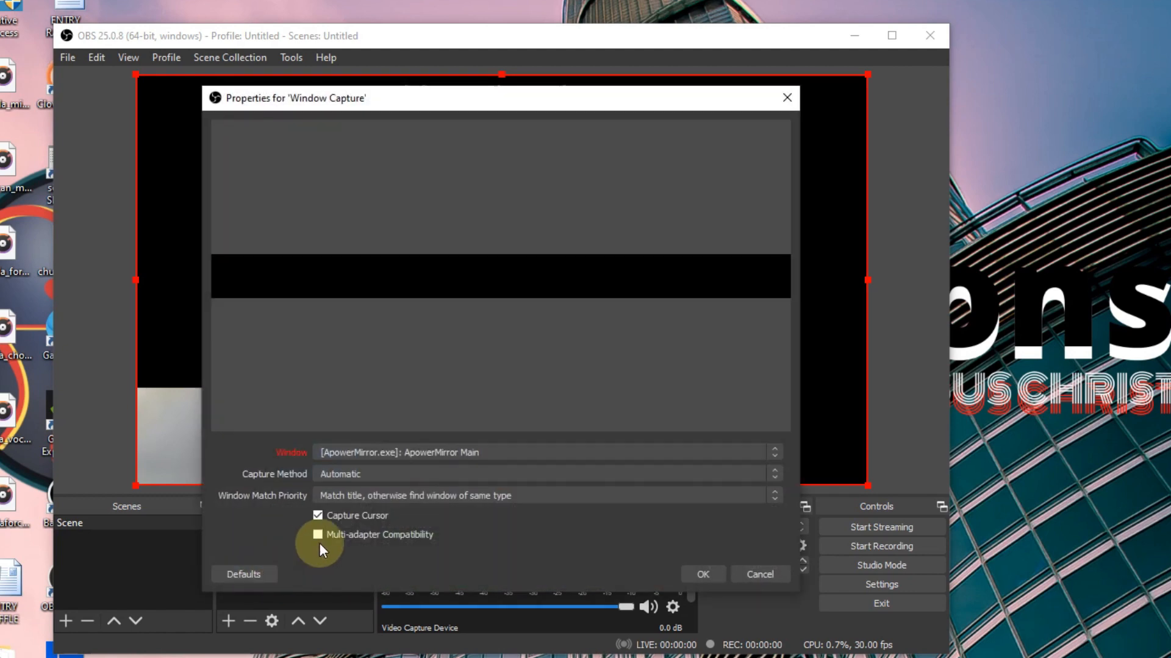
{"action": "left_click", "coordinate": [701, 575]}
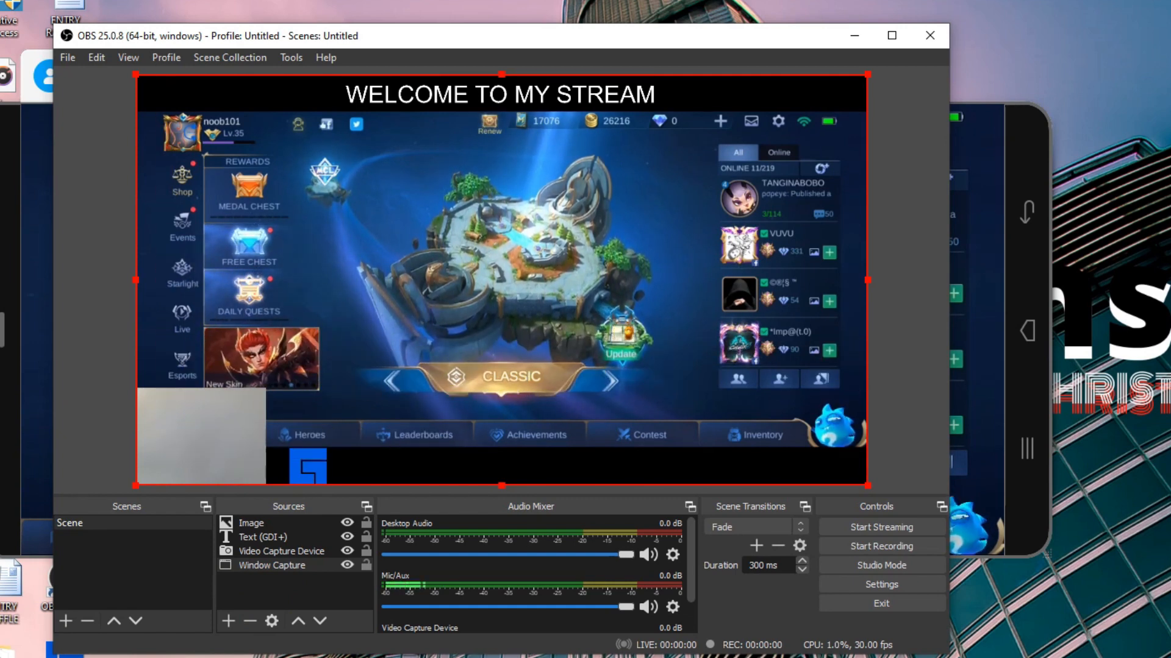
{"action": "mouse_move", "coordinate": [67, 57]}
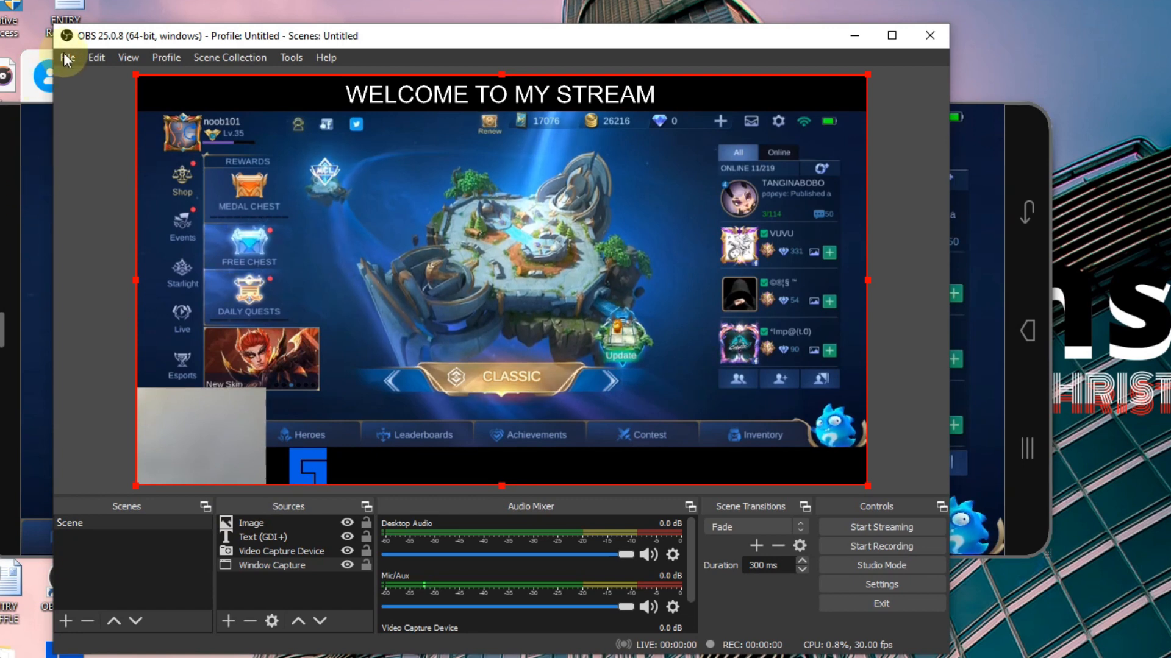
Open the OBS Settings window on the Stream category.
{"action": "left_click", "coordinate": [67, 57]}
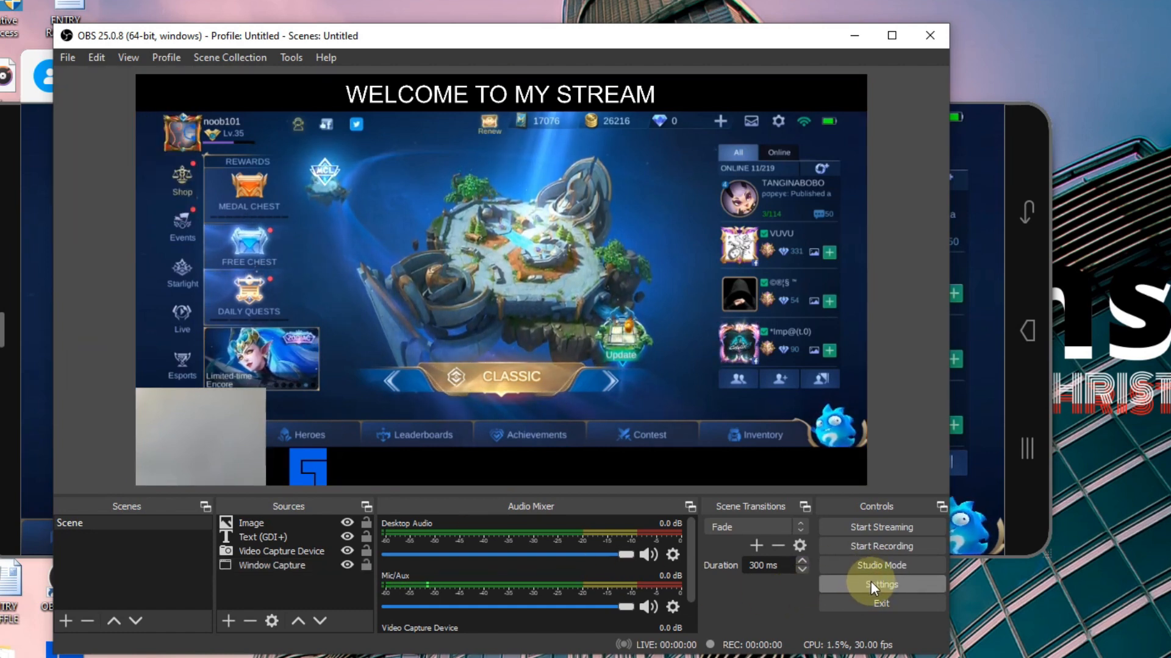
{"action": "left_click", "coordinate": [881, 585]}
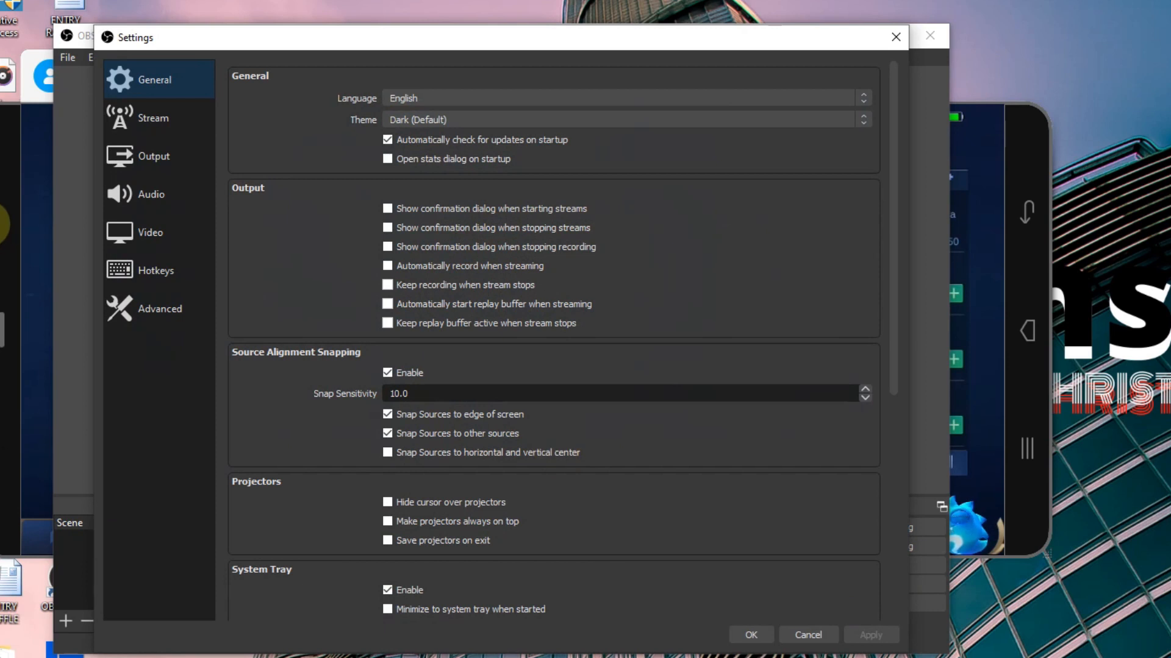
{"action": "left_click", "coordinate": [153, 117]}
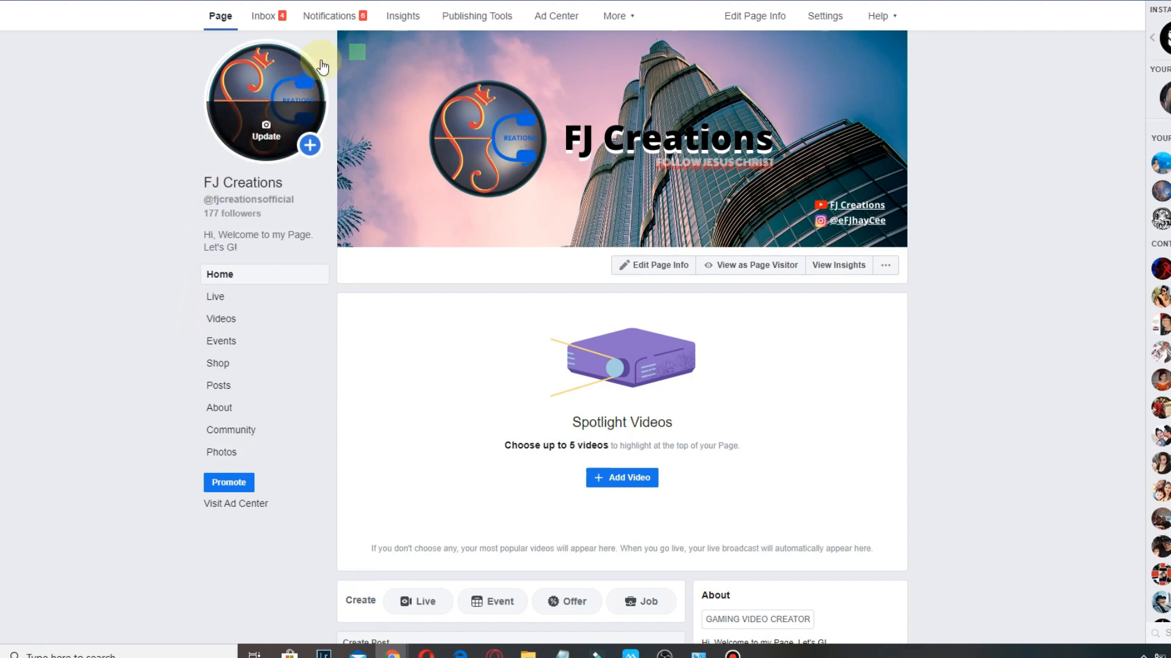
Open Publishing Tools, pick the FJ Creations page, and start a live video.
{"action": "left_click", "coordinate": [475, 16]}
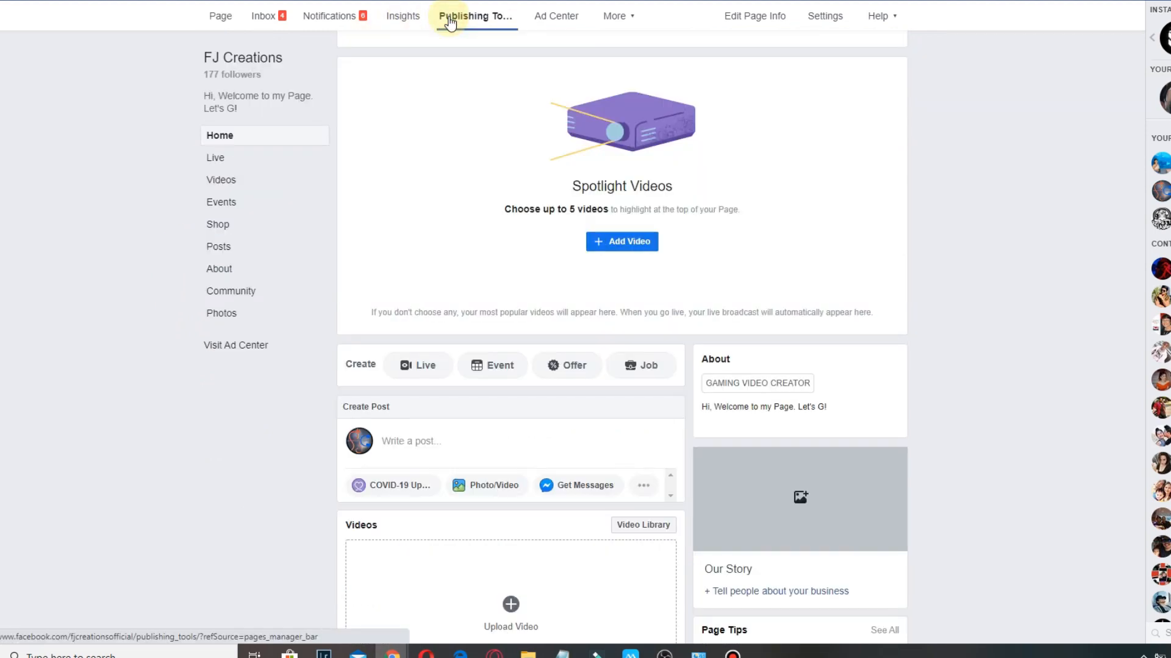
{"action": "left_click", "coordinate": [476, 16]}
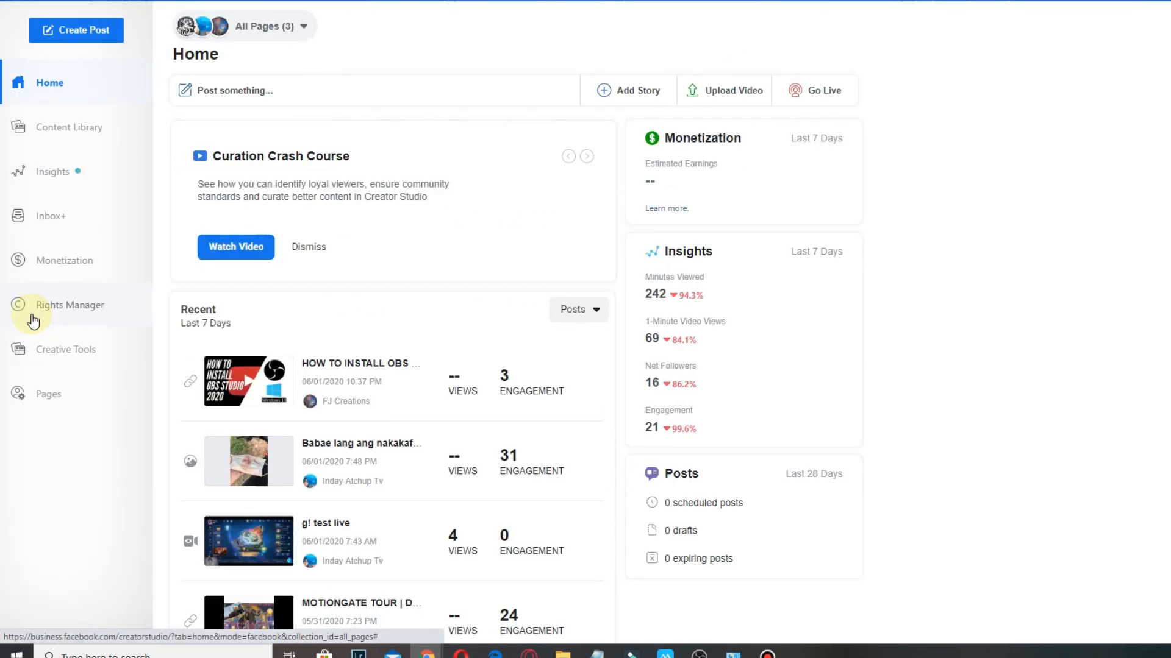
{"action": "mouse_move", "coordinate": [127, 348]}
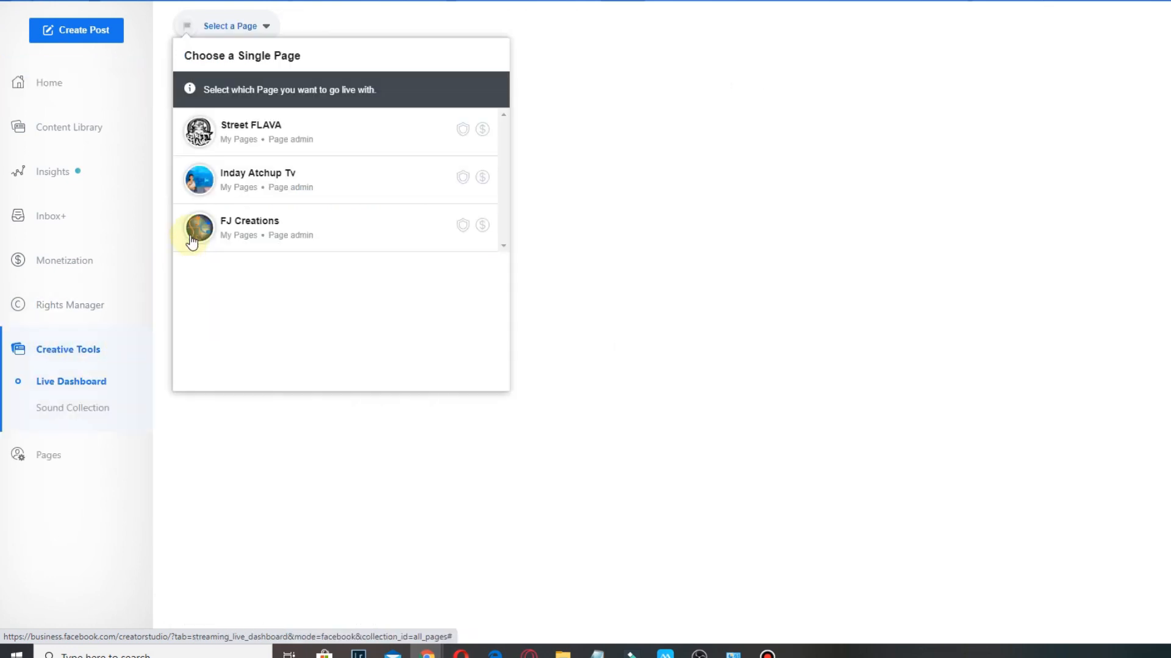
{"action": "left_click", "coordinate": [249, 227]}
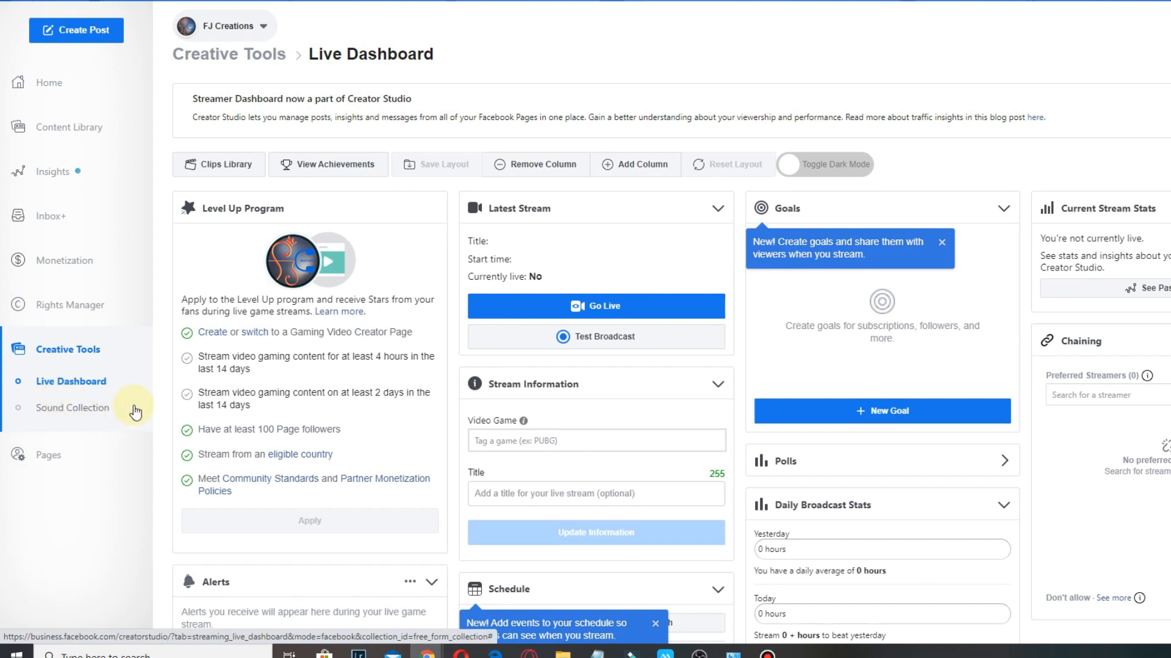
{"action": "mouse_move", "coordinate": [543, 307]}
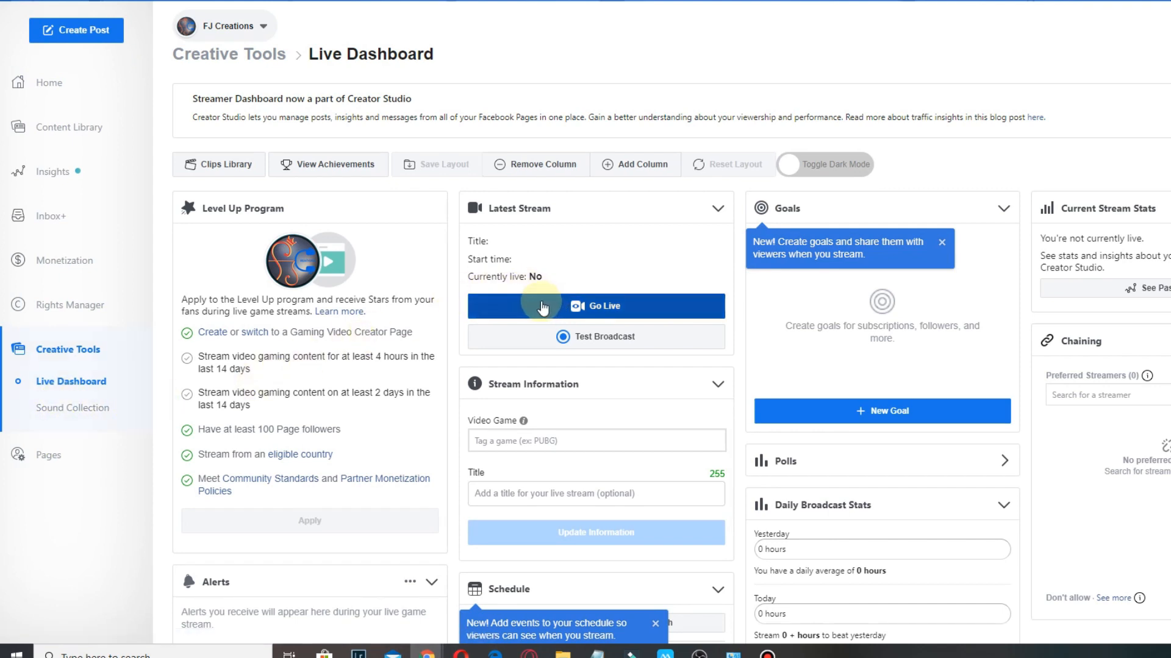
{"action": "left_click", "coordinate": [611, 306]}
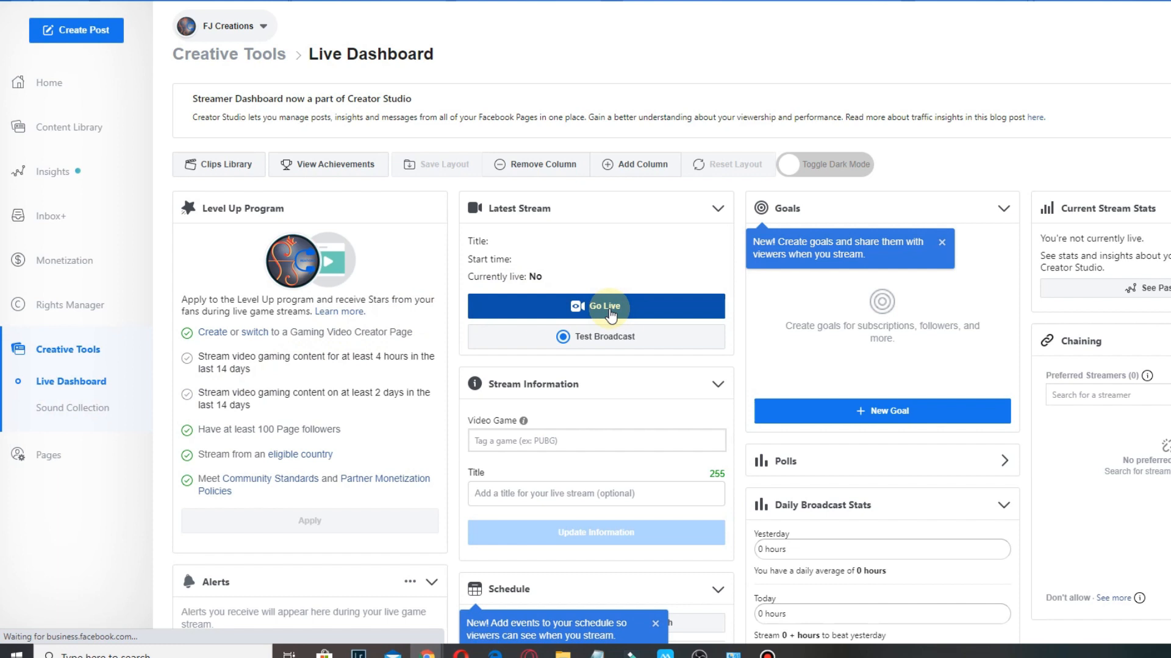
{"action": "left_click", "coordinate": [595, 306]}
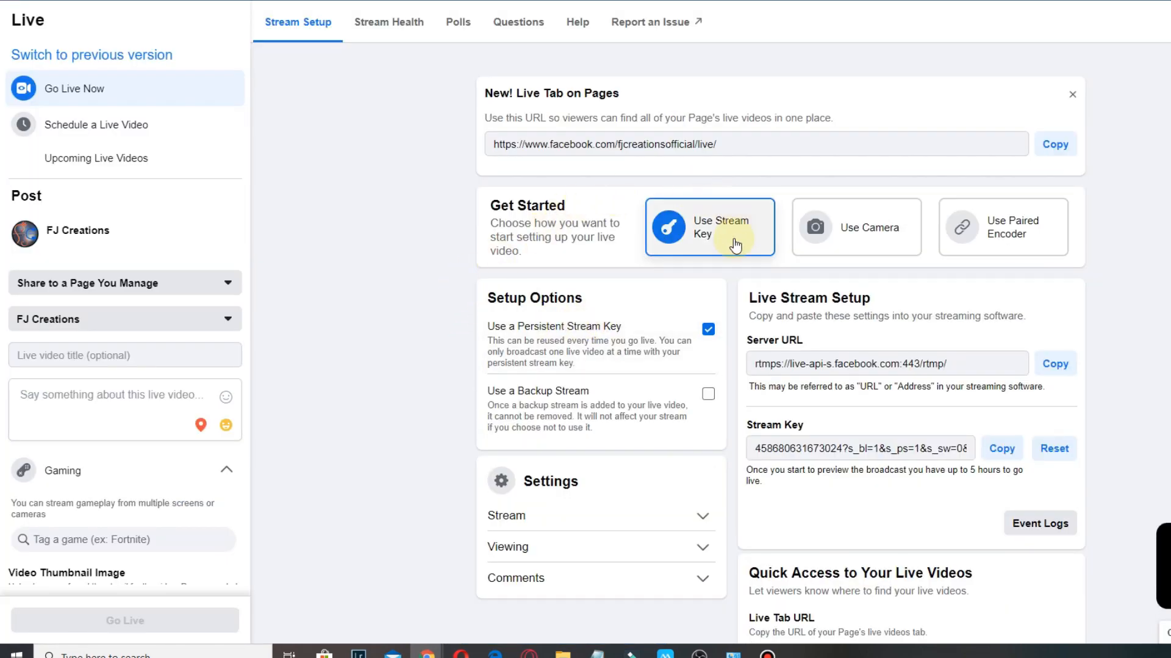
{"action": "mouse_move", "coordinate": [585, 351]}
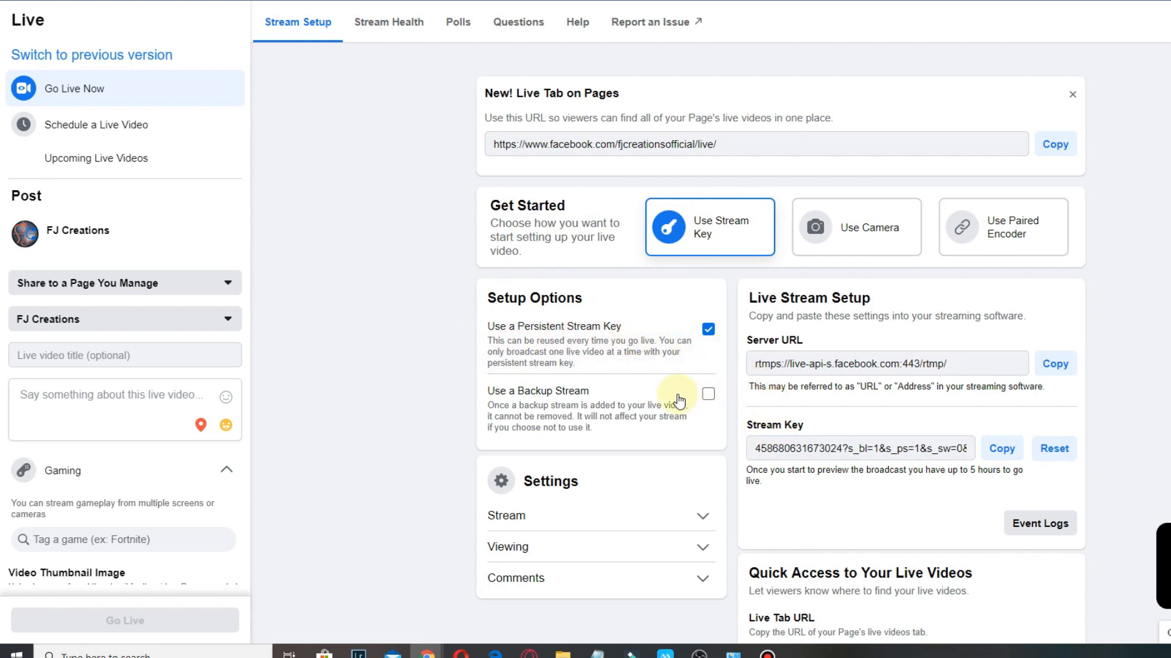
{"action": "mouse_move", "coordinate": [586, 362]}
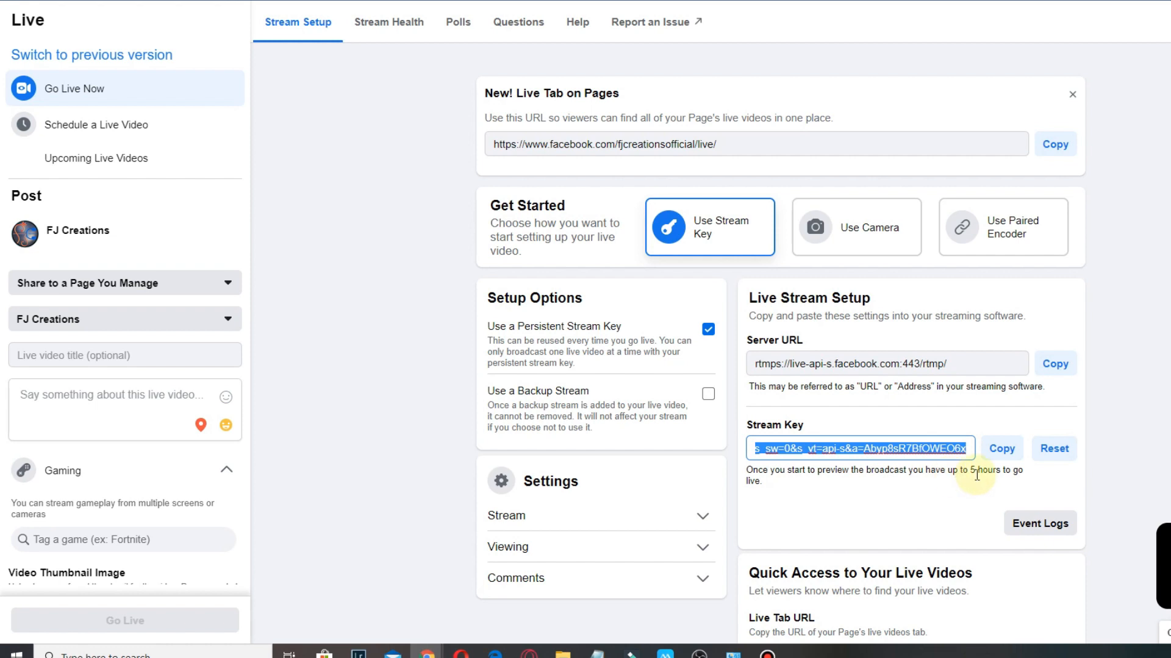
Copy the live video's stream key from Creator Studio.
{"action": "left_click", "coordinate": [1053, 449]}
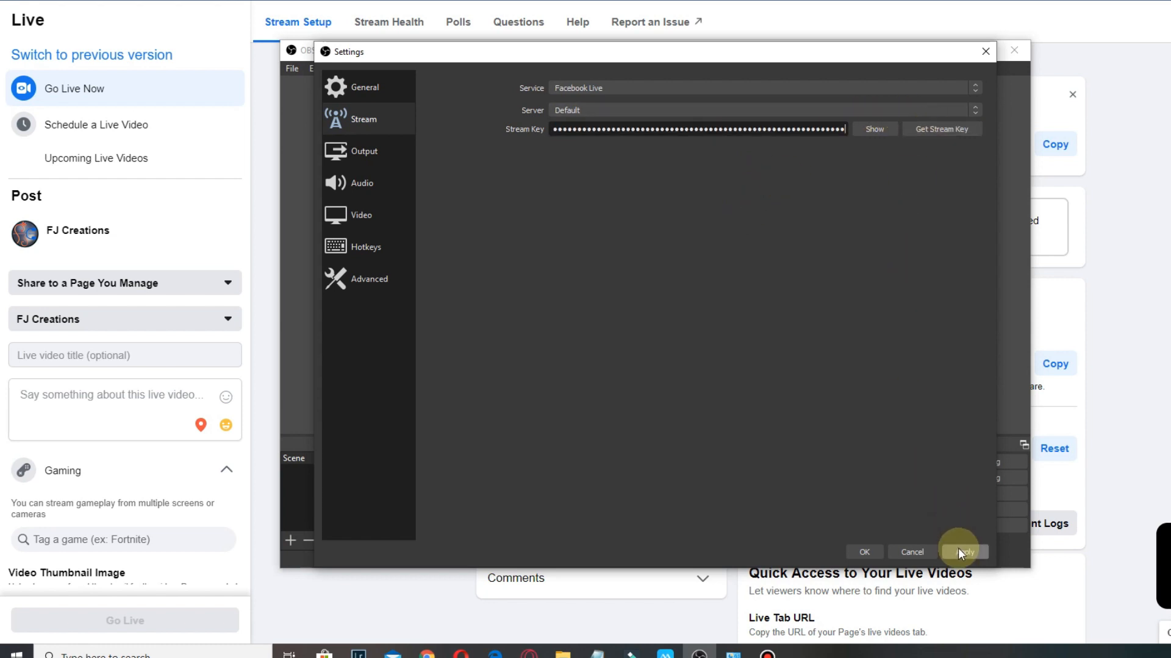
Apply the Facebook Live service and pasted stream key, then close Settings.
{"action": "left_click", "coordinate": [864, 552]}
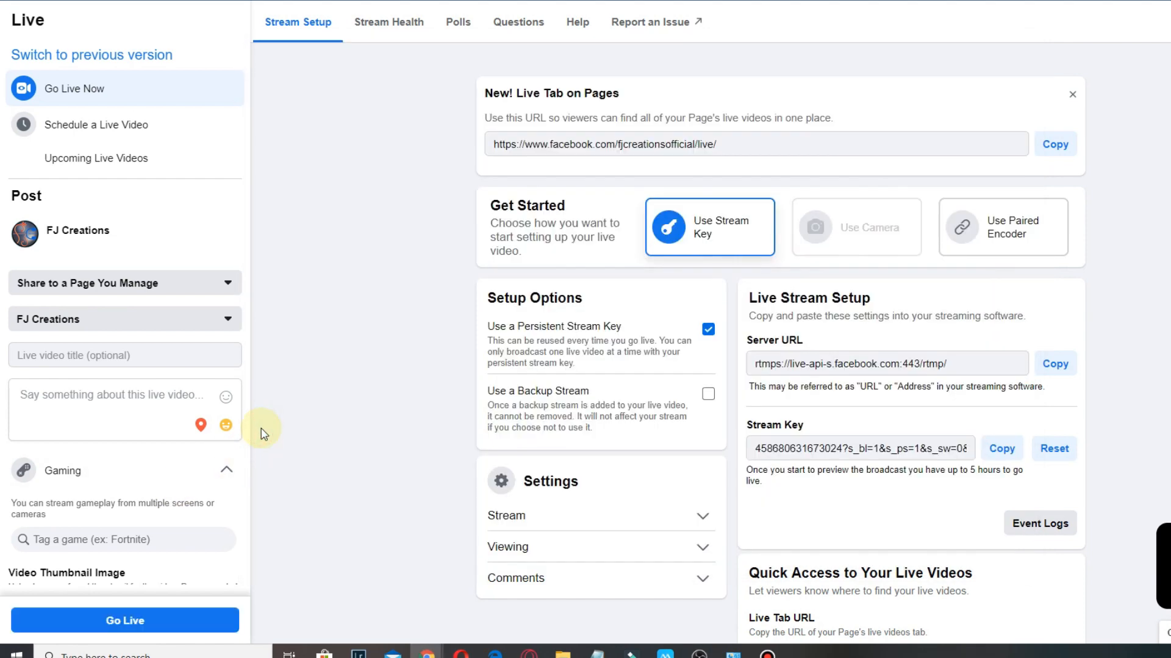
Write the description 'Let's Play' and tag the game Mobile Legends from suggestions.
{"action": "type", "text": "Let's Play!"}
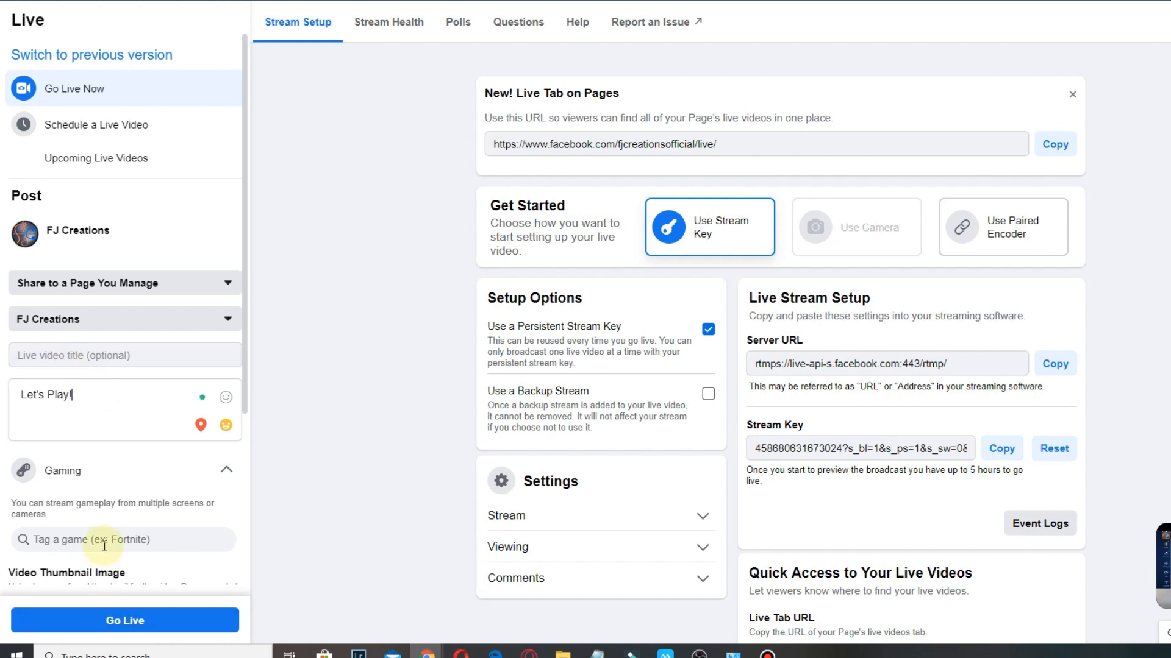
{"action": "type", "text": "MObile"}
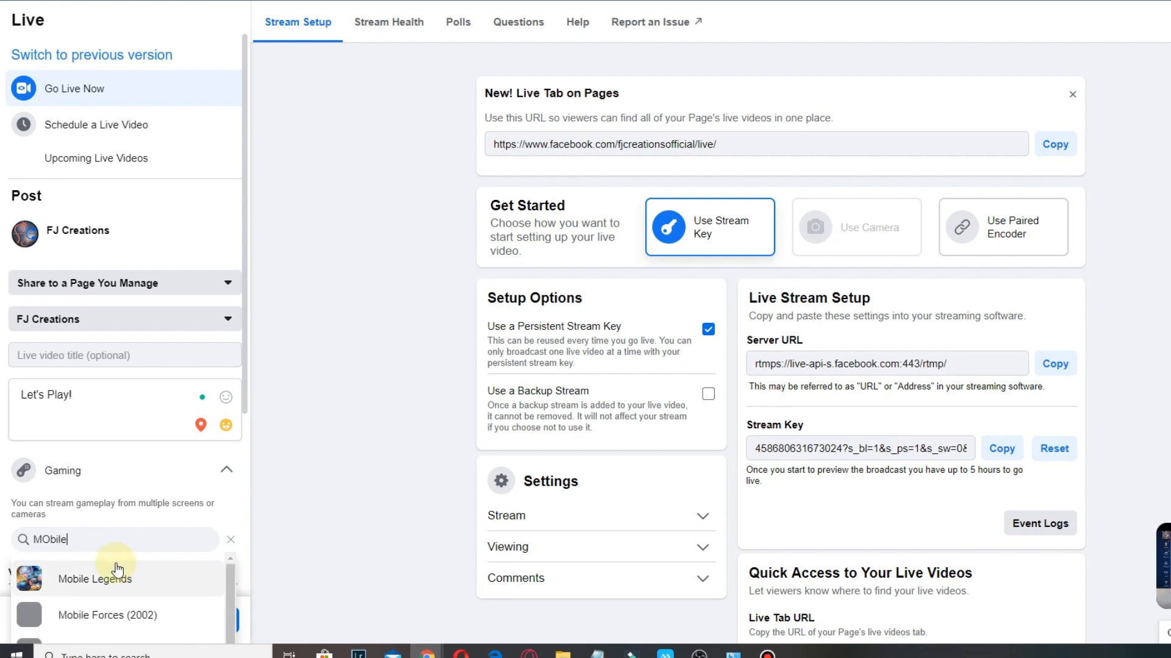
{"action": "left_click", "coordinate": [94, 579]}
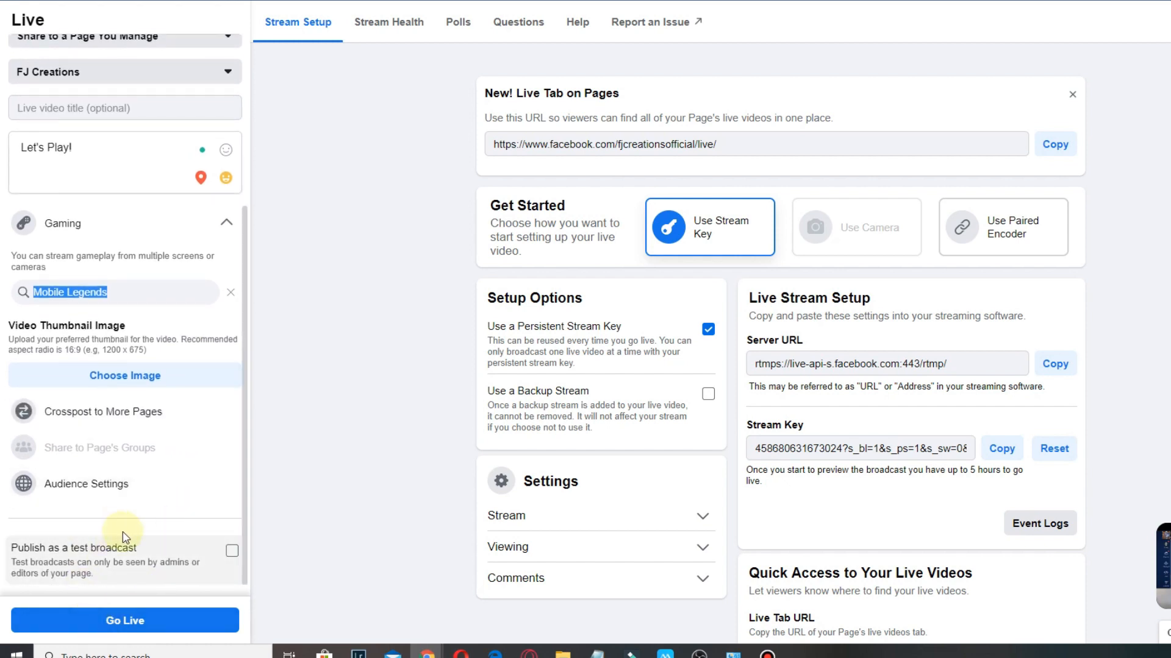
{"action": "mouse_move", "coordinate": [129, 644]}
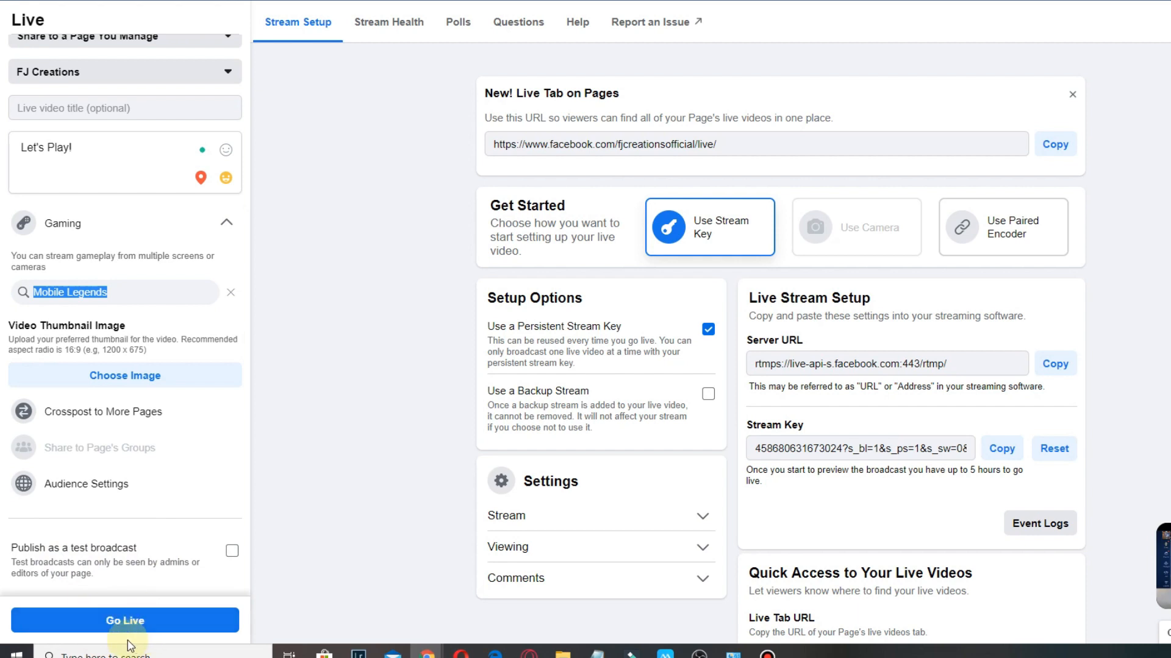